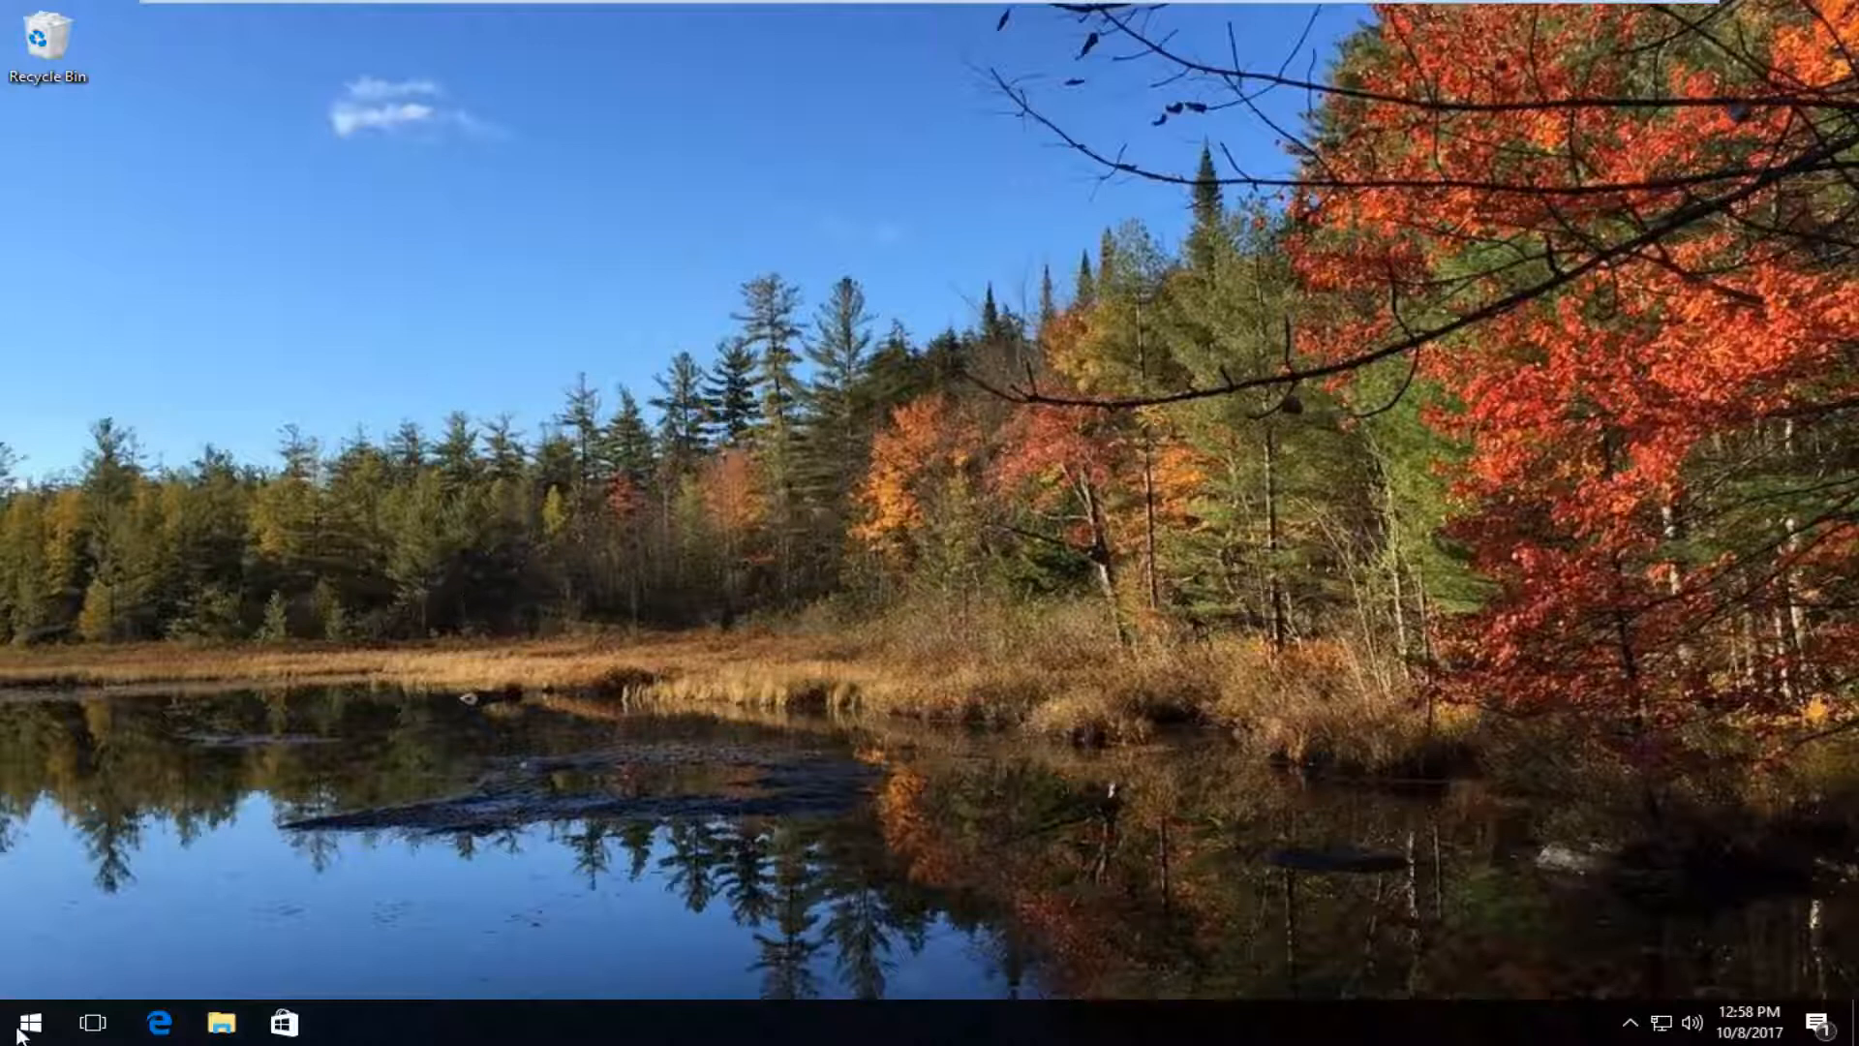
Launch Disk Cleanup from the Start menu by searching for 'disk'
{"action": "left_click", "coordinate": [35, 1018]}
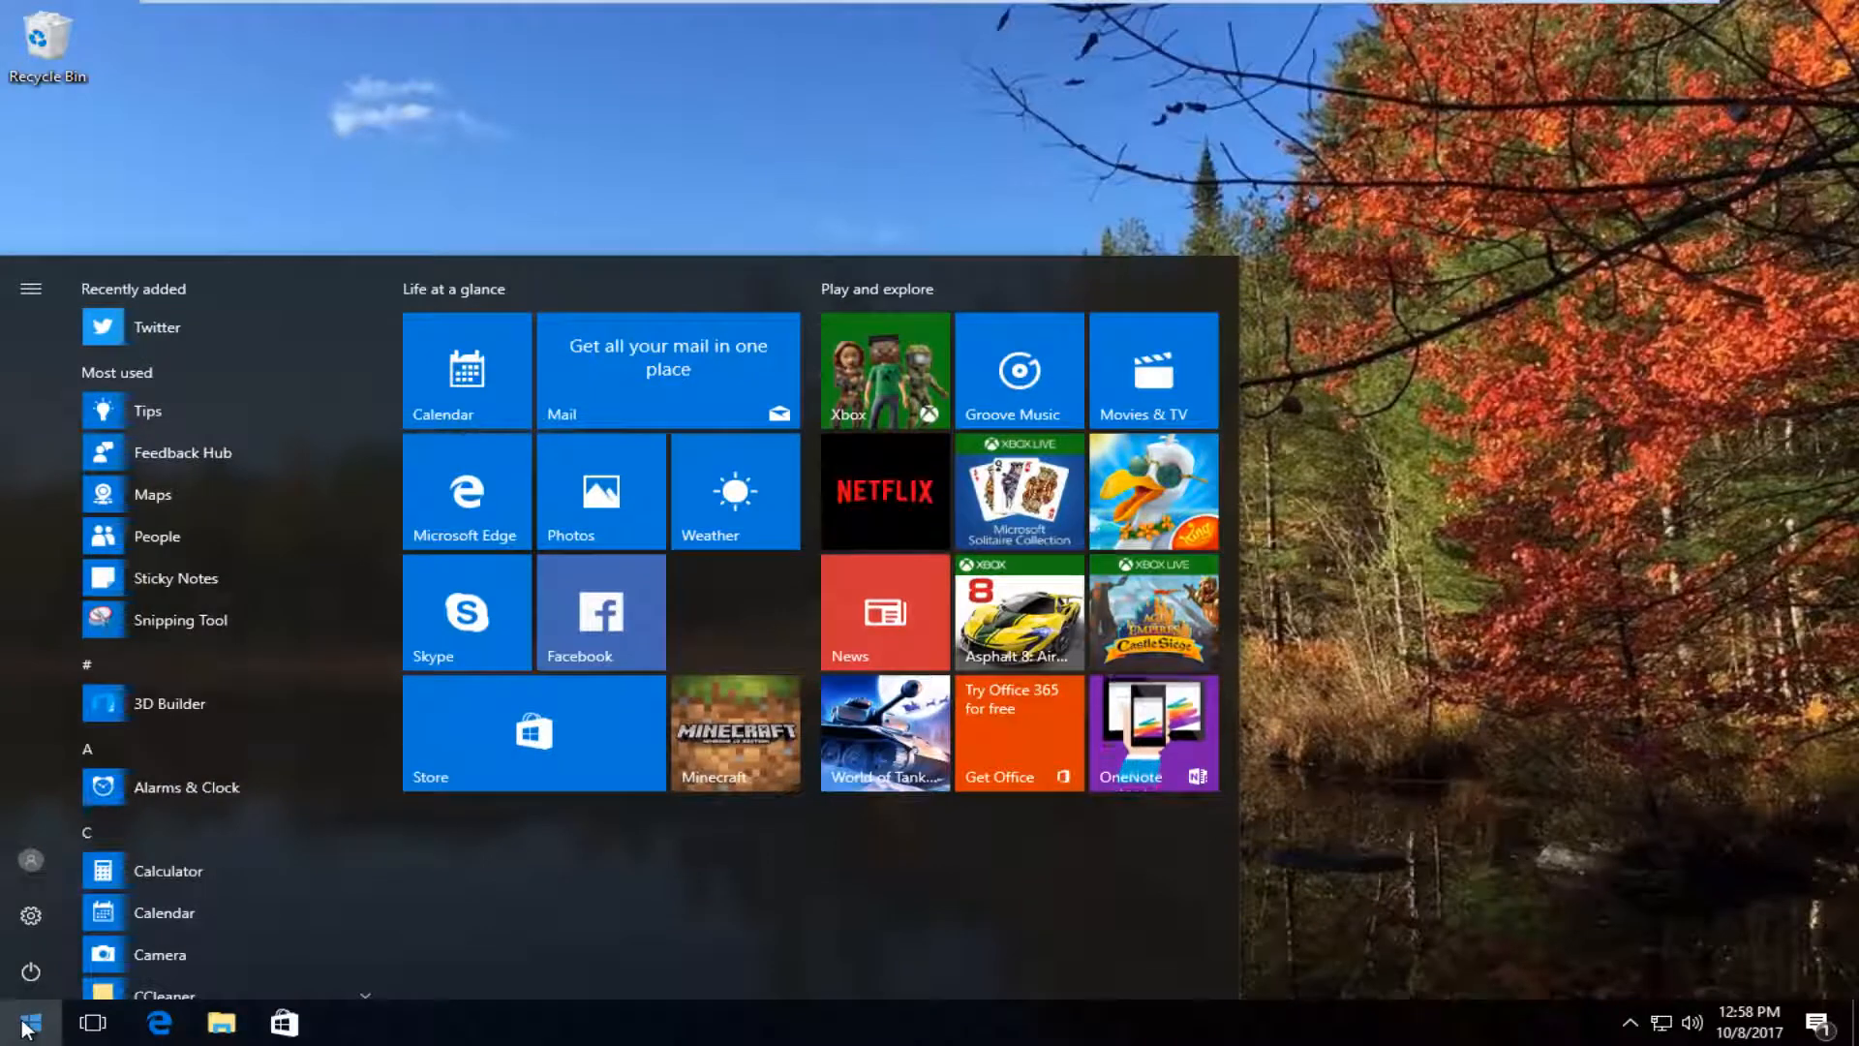
{"action": "type", "text": "disk c"}
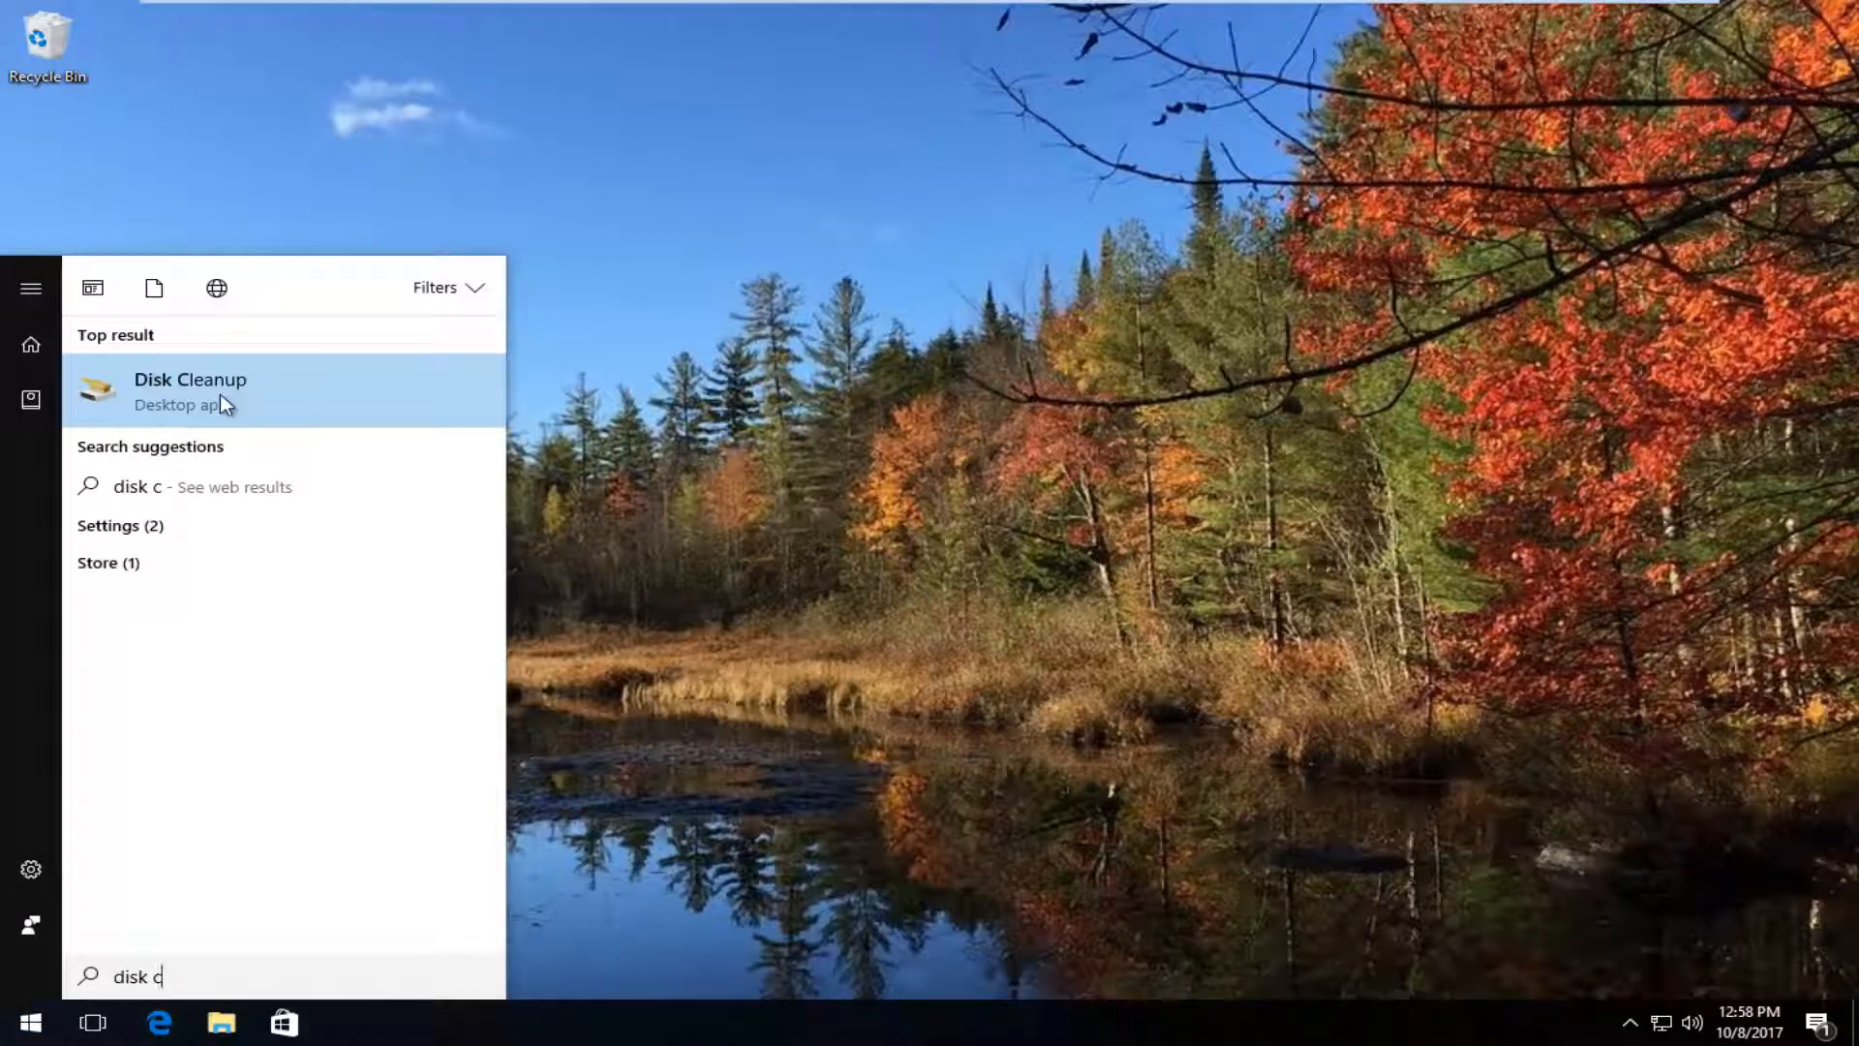
{"action": "left_click", "coordinate": [190, 391]}
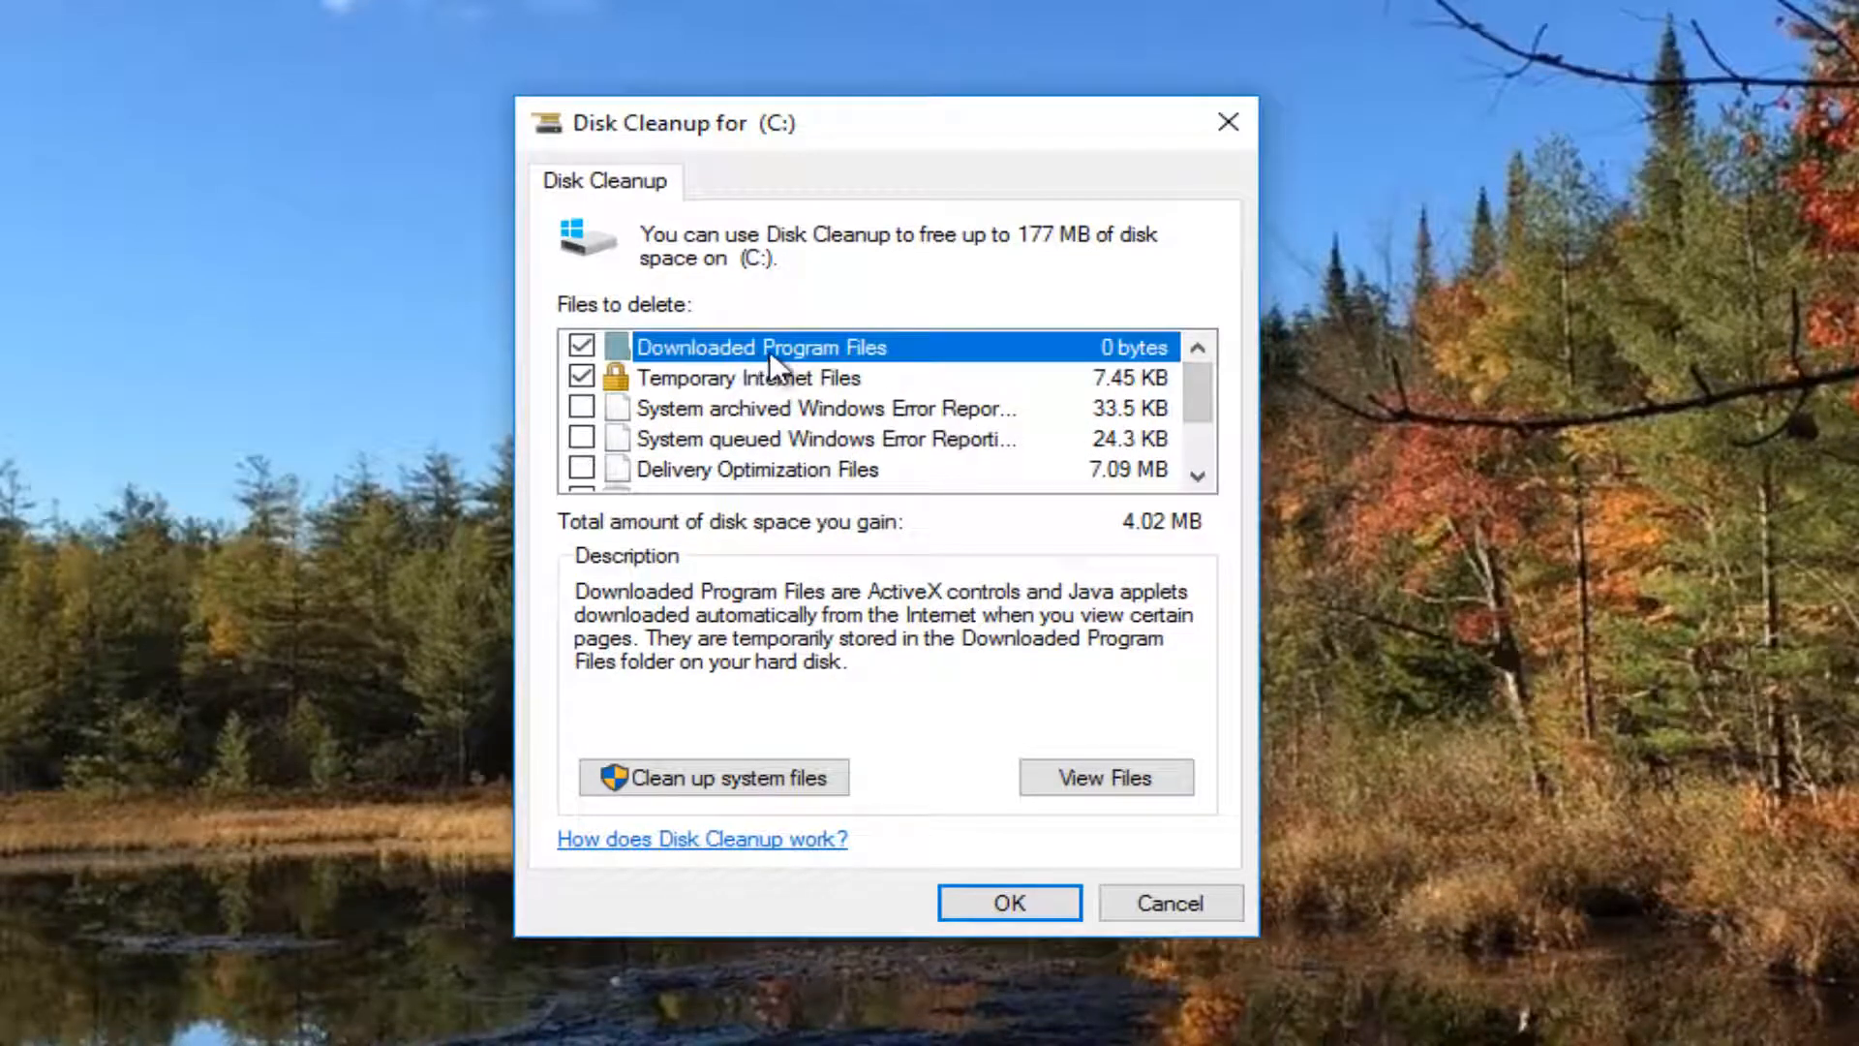
Review the Files to delete list and tick Temporary files (165 MB), raising the total to 169 MB
{"action": "left_click", "coordinate": [751, 378]}
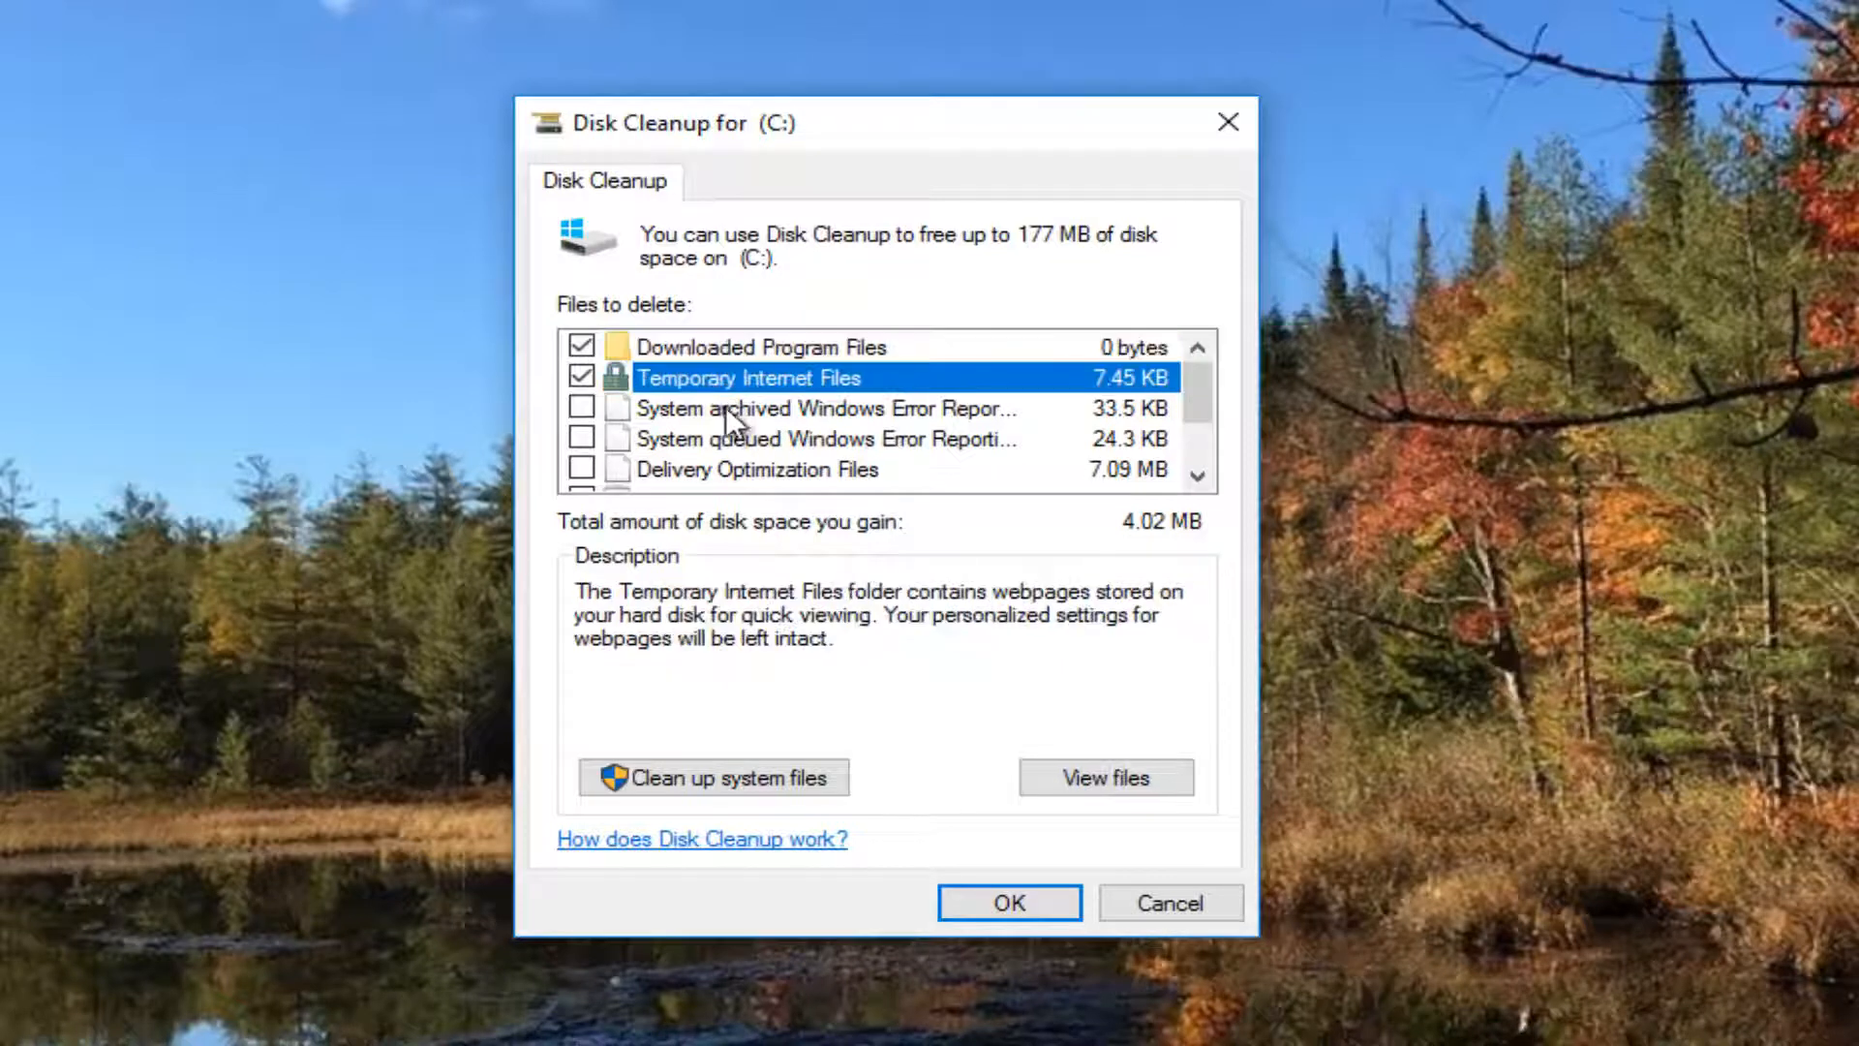
{"action": "scroll", "scroll_direction": "down", "scroll_amount": 3}
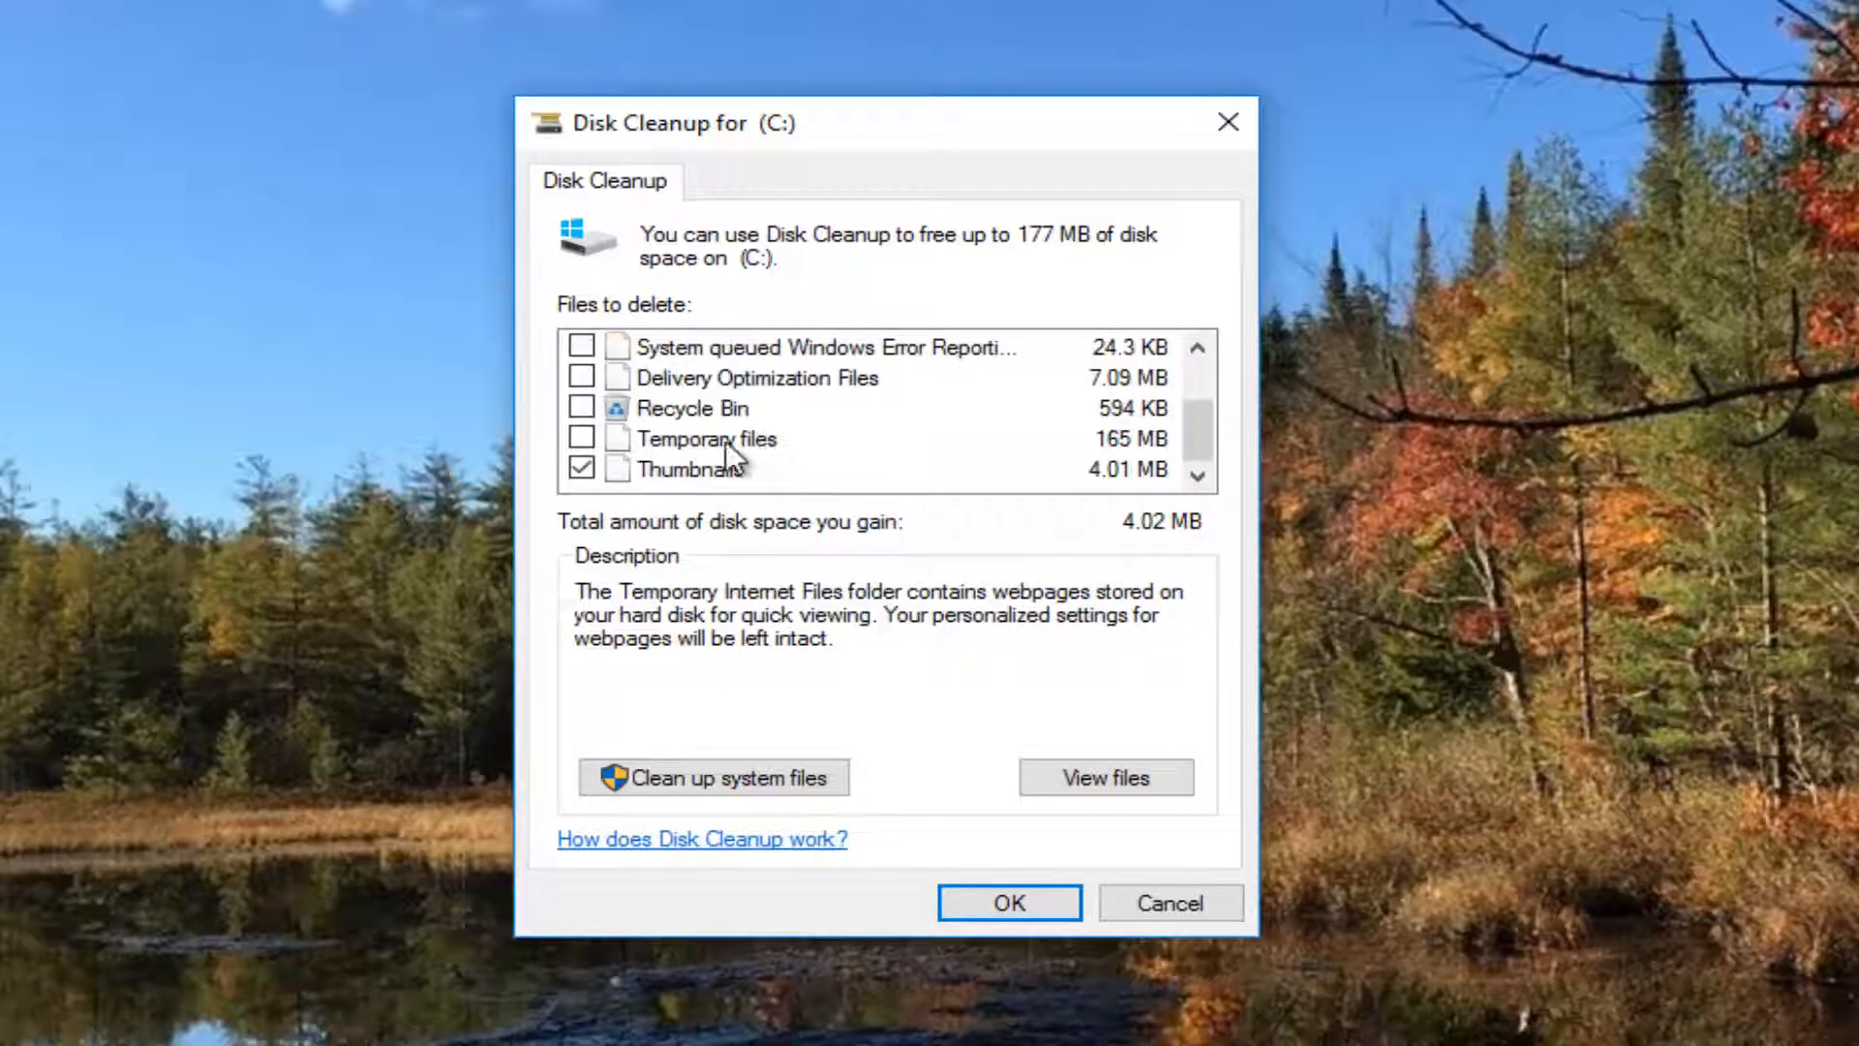
{"action": "left_click", "coordinate": [581, 467]}
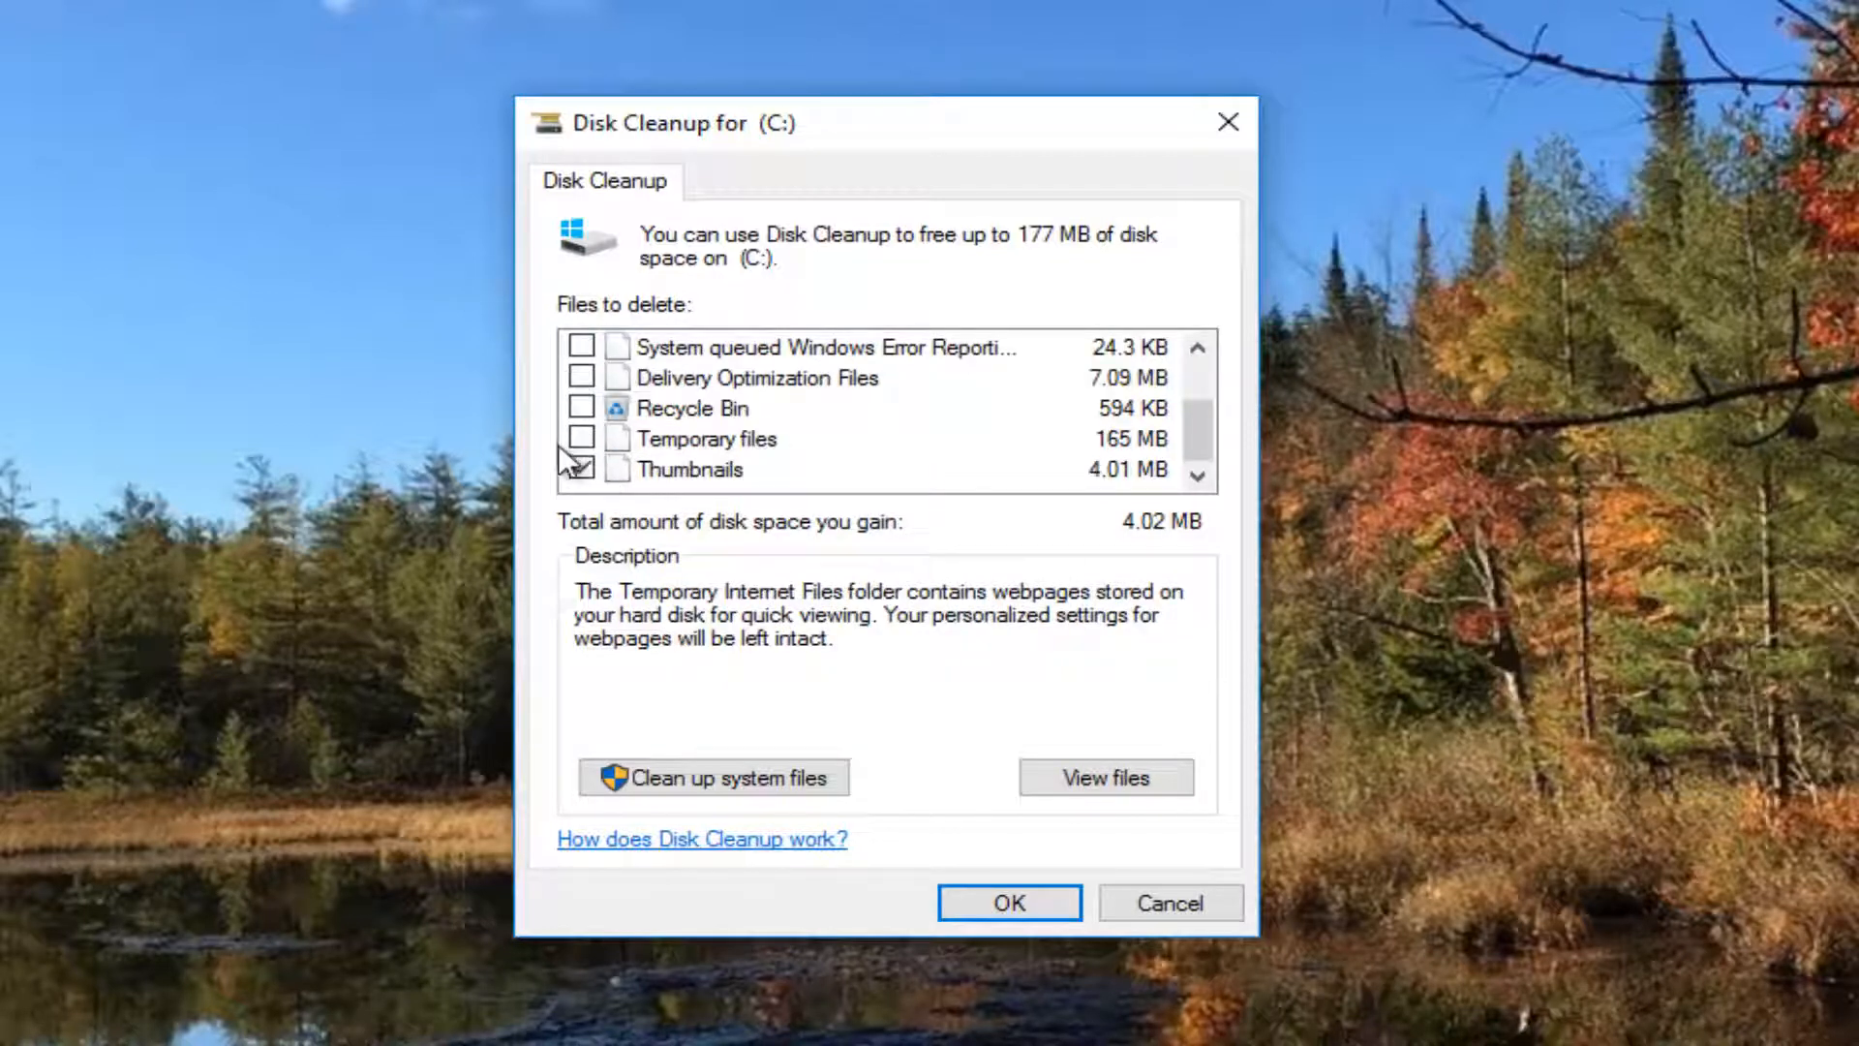
{"action": "left_click", "coordinate": [709, 438]}
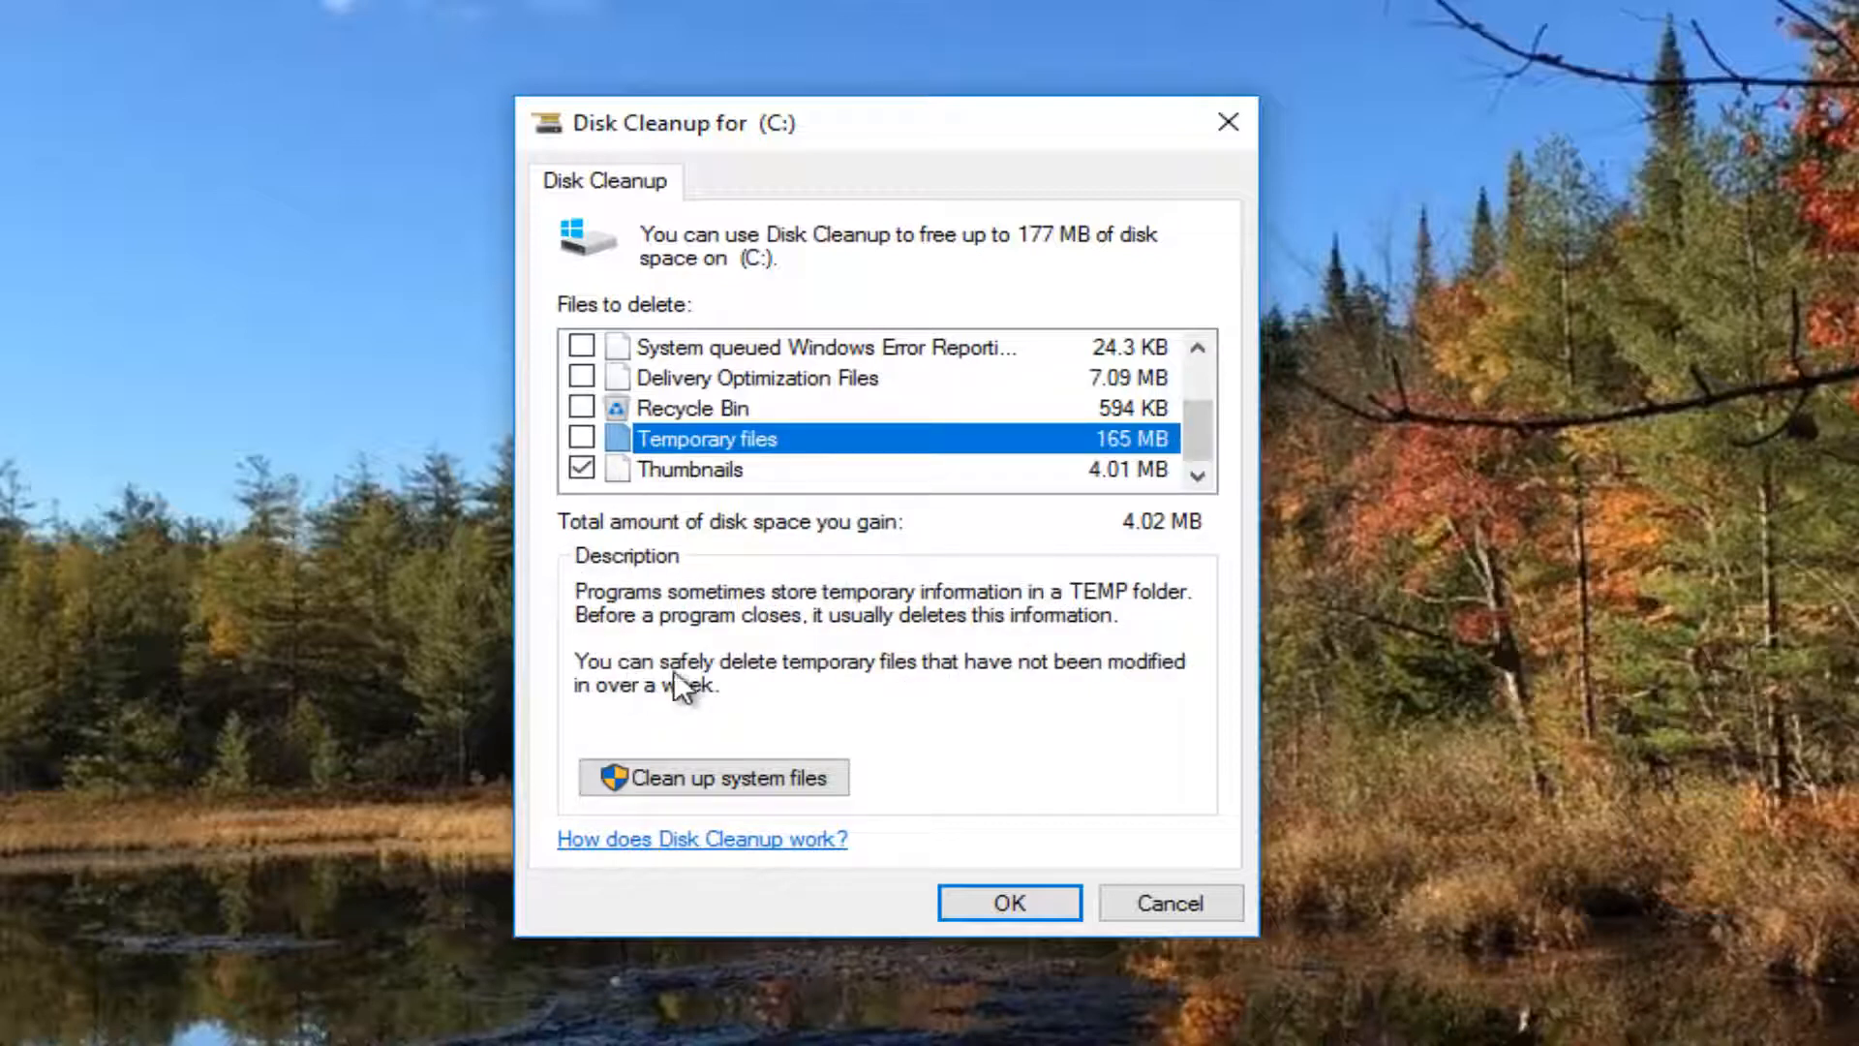
{"action": "mouse_move", "coordinate": [914, 690]}
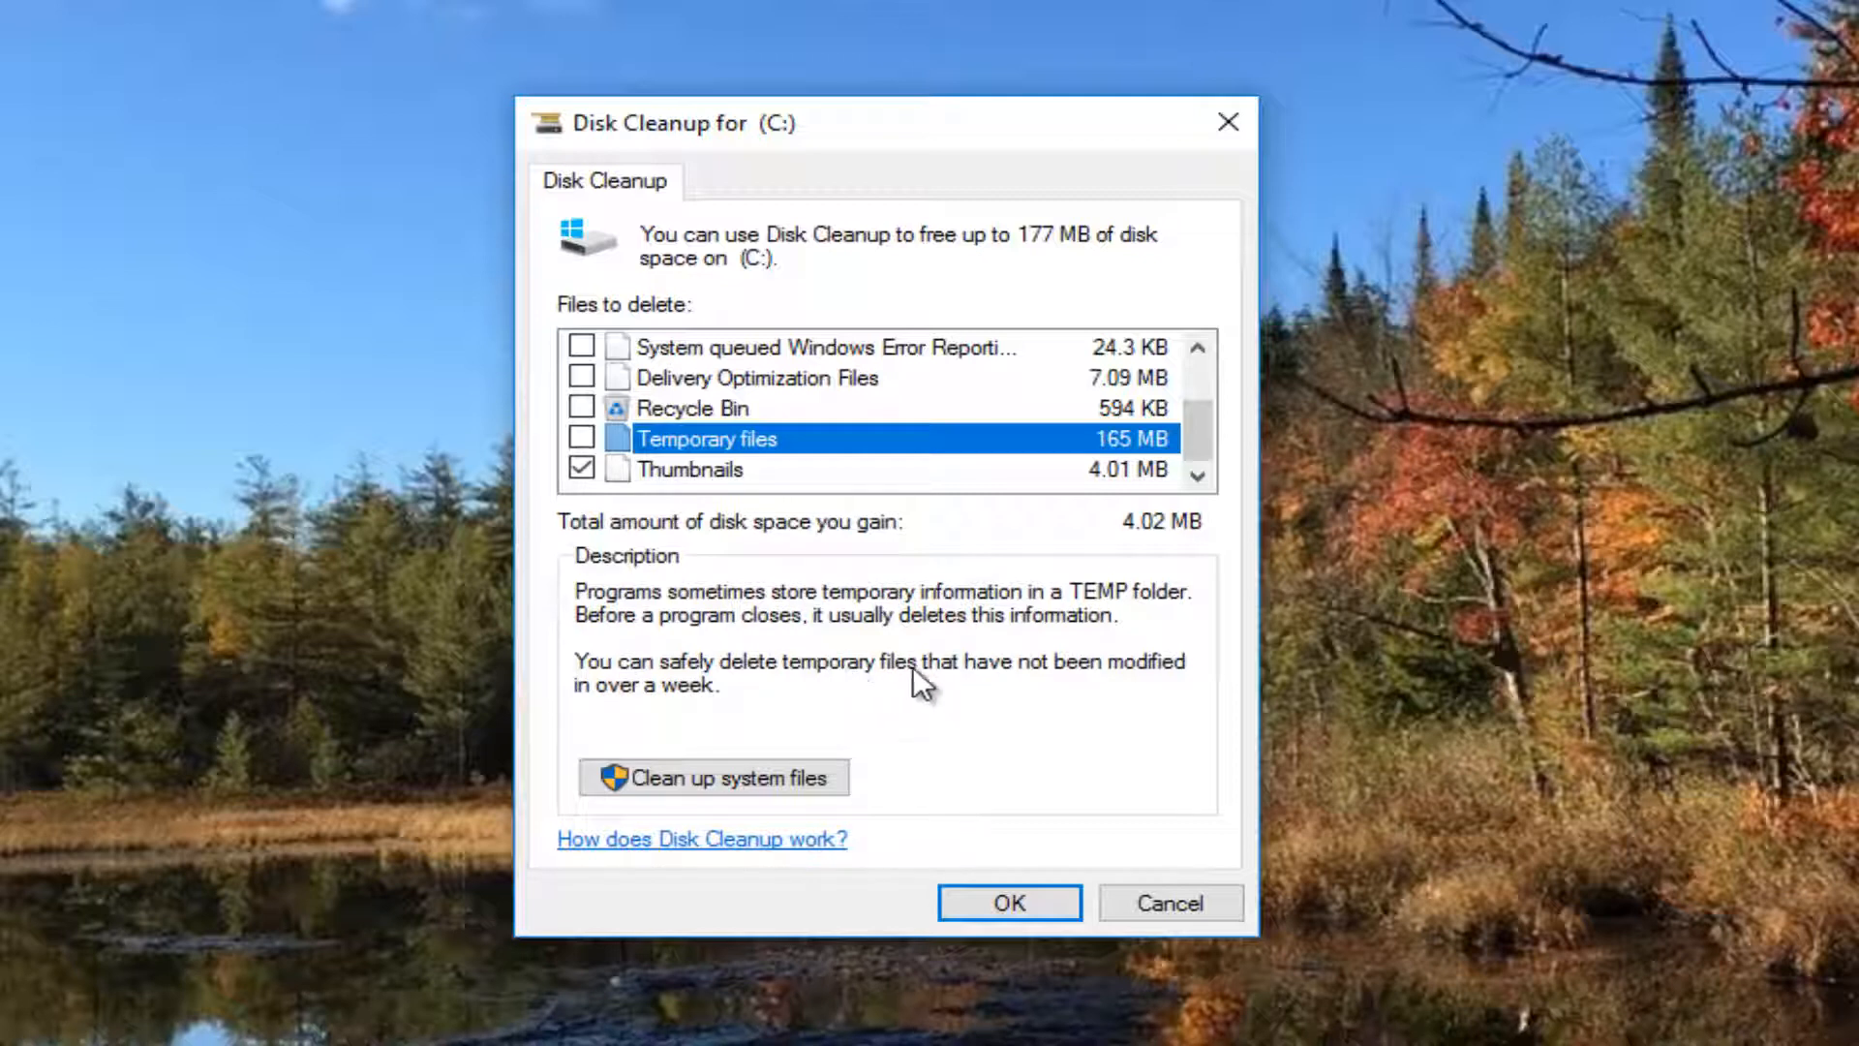
{"action": "left_click", "coordinate": [581, 437]}
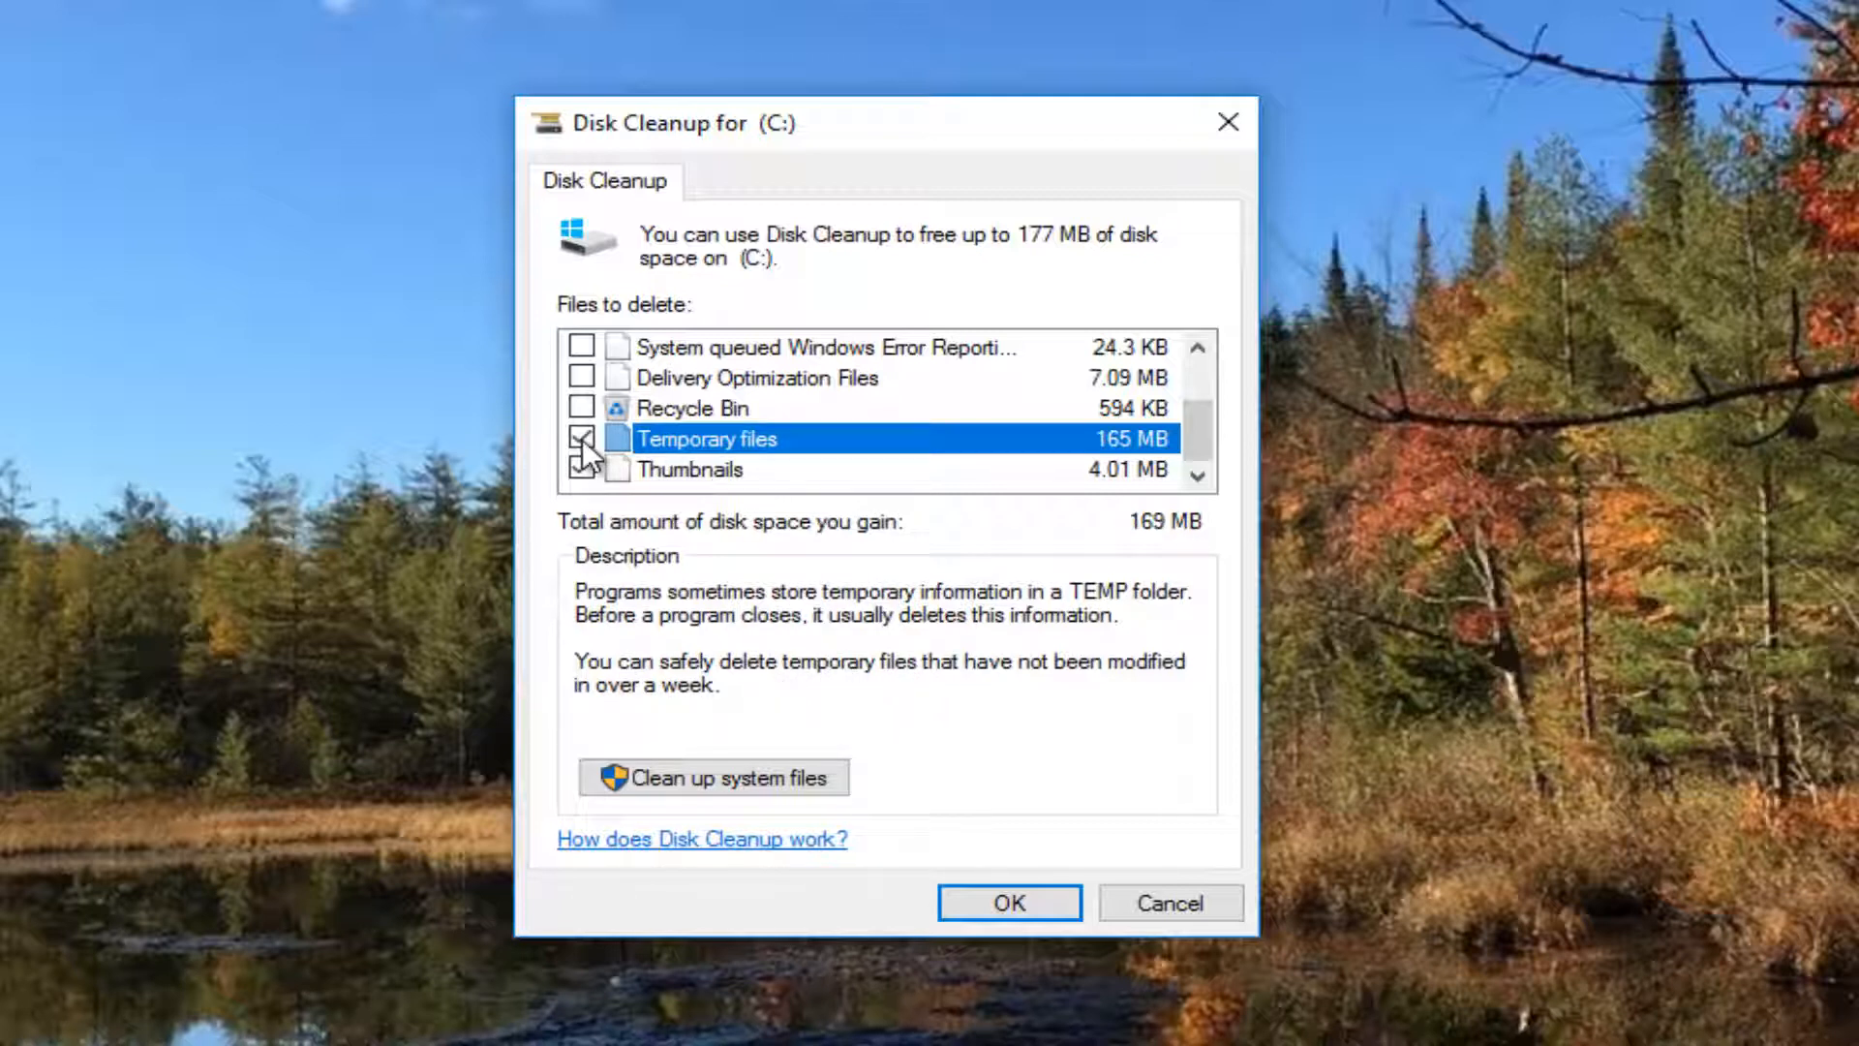
{"action": "left_click", "coordinate": [582, 469]}
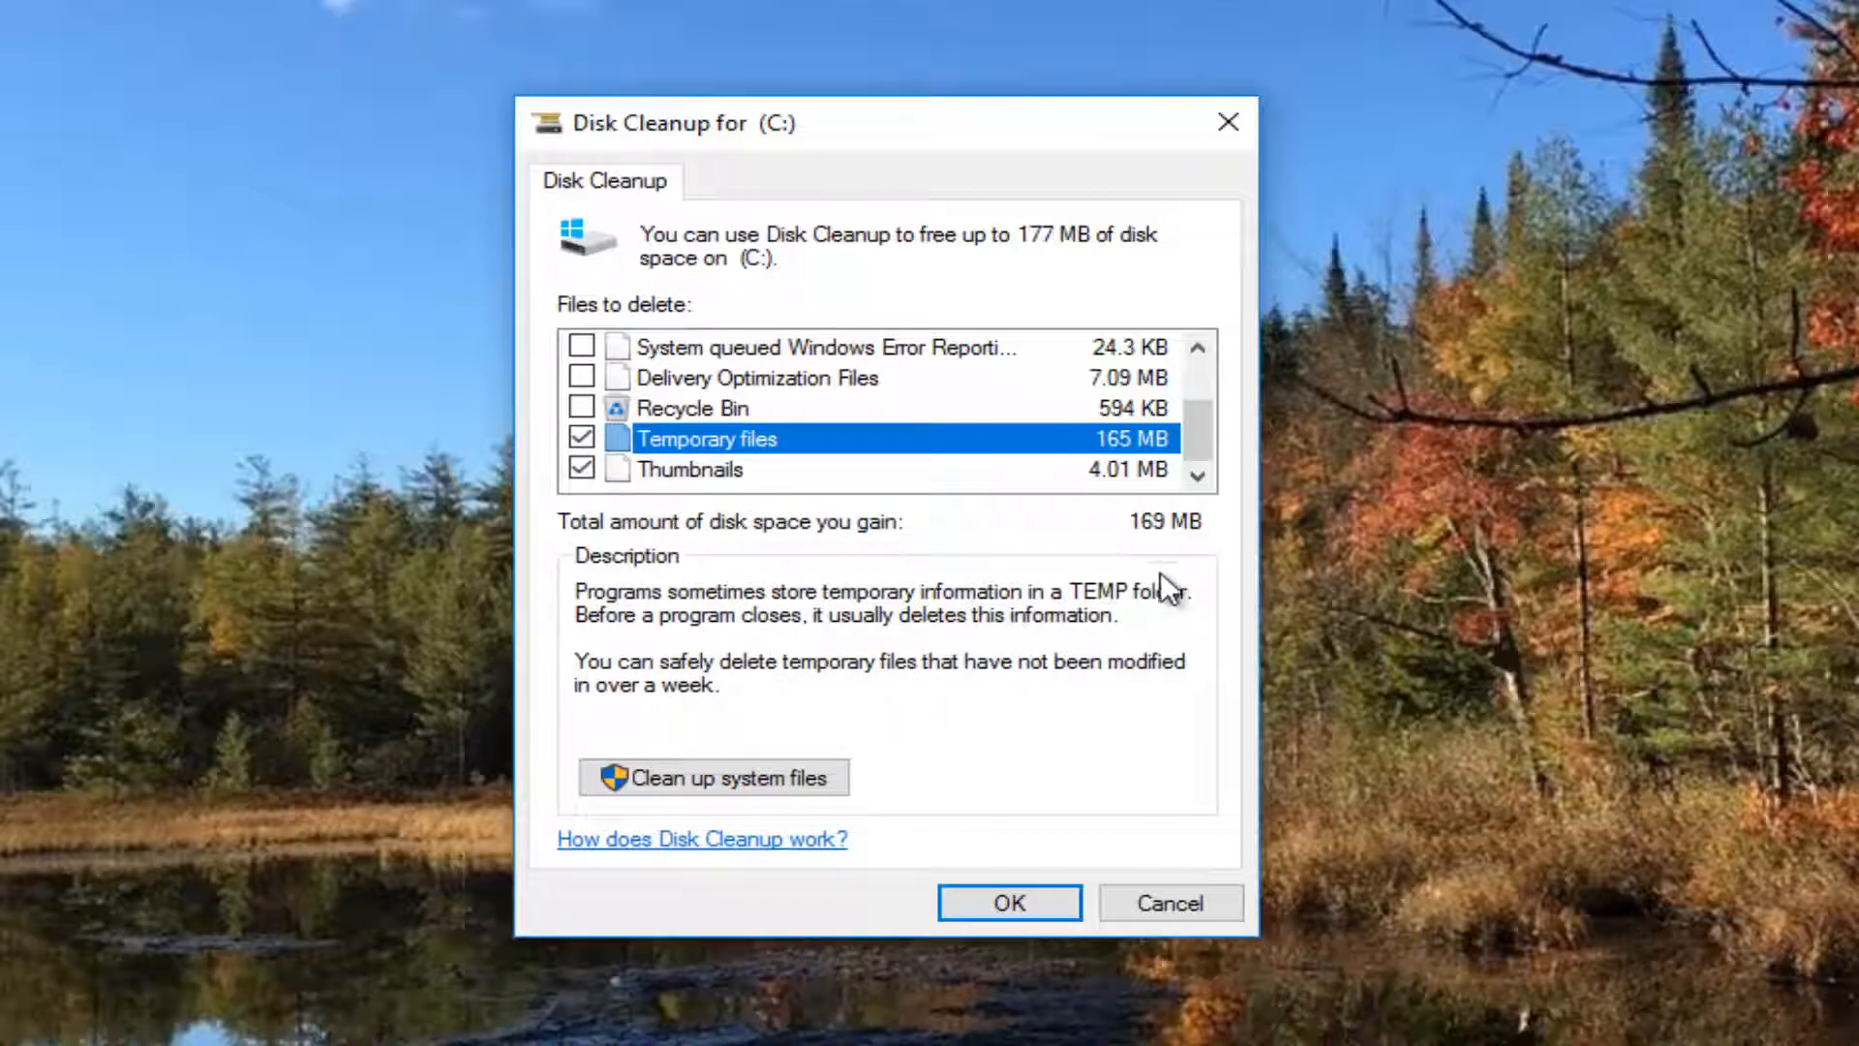
{"action": "mouse_move", "coordinate": [1154, 542]}
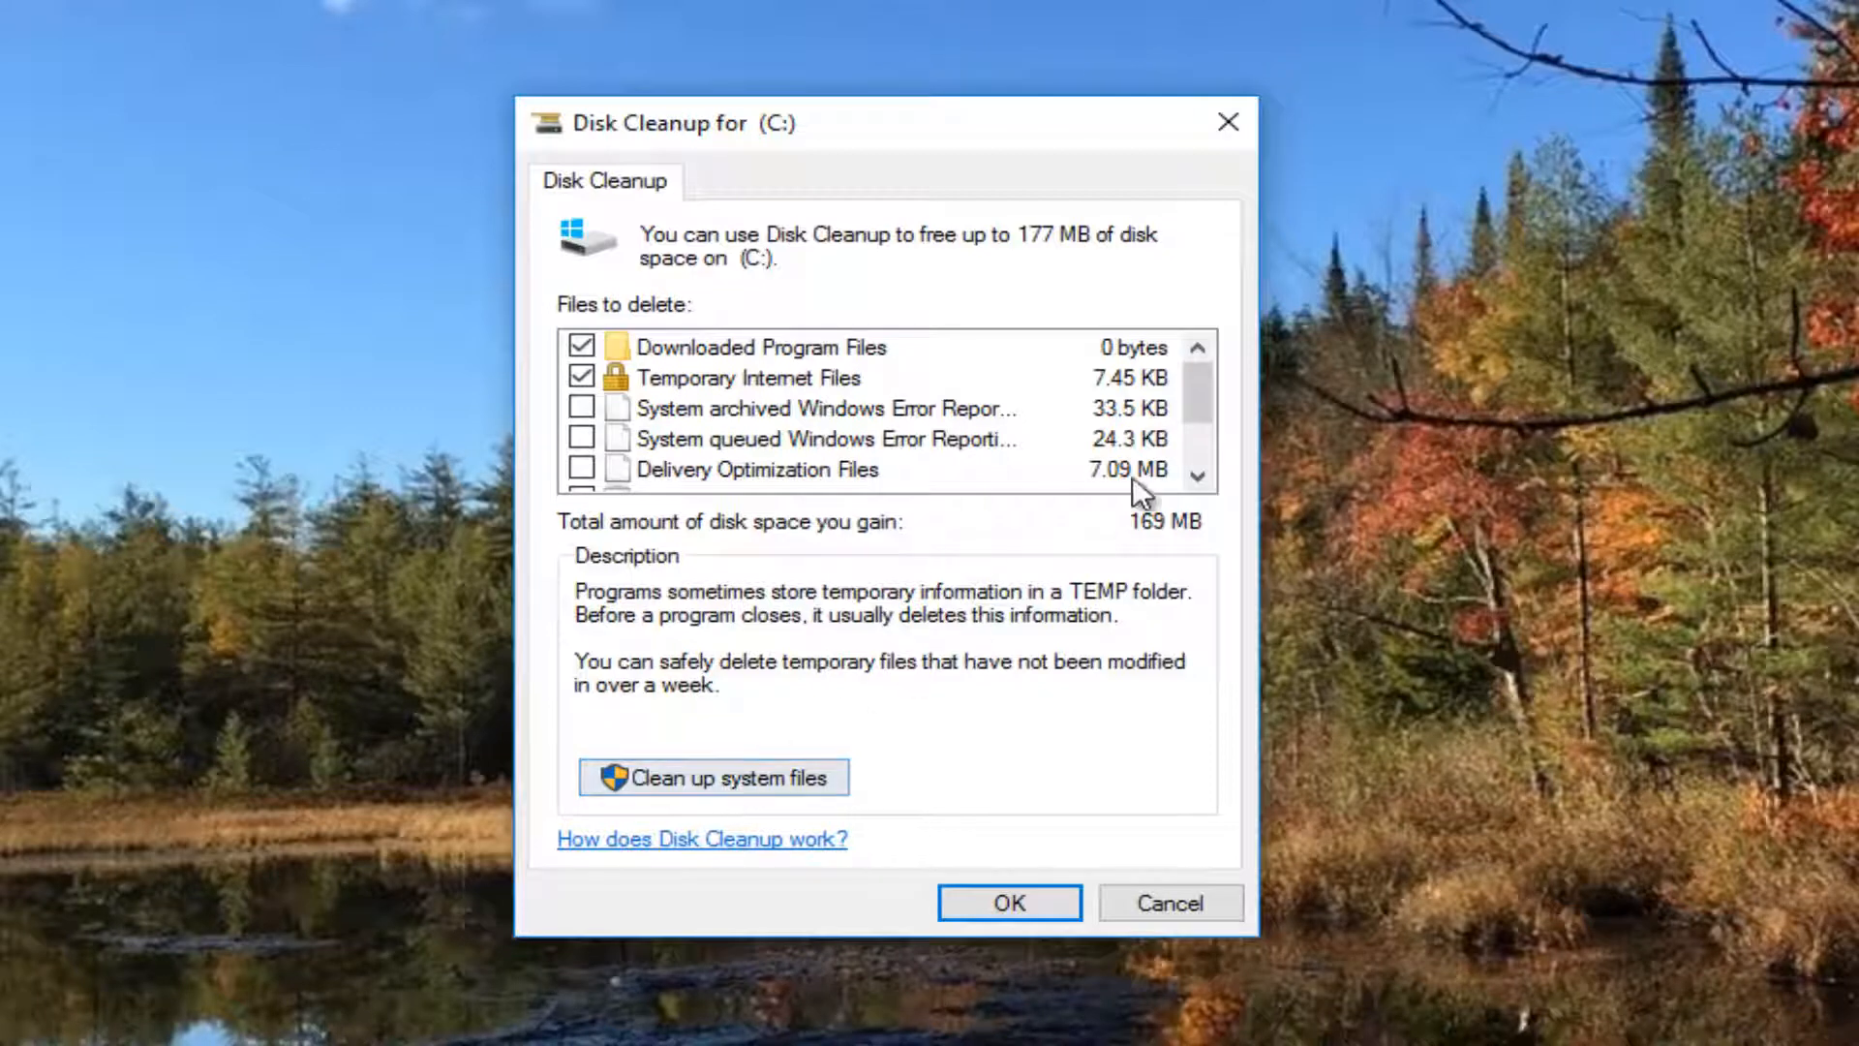
{"action": "scroll", "scroll_direction": "down", "scroll_amount": 3}
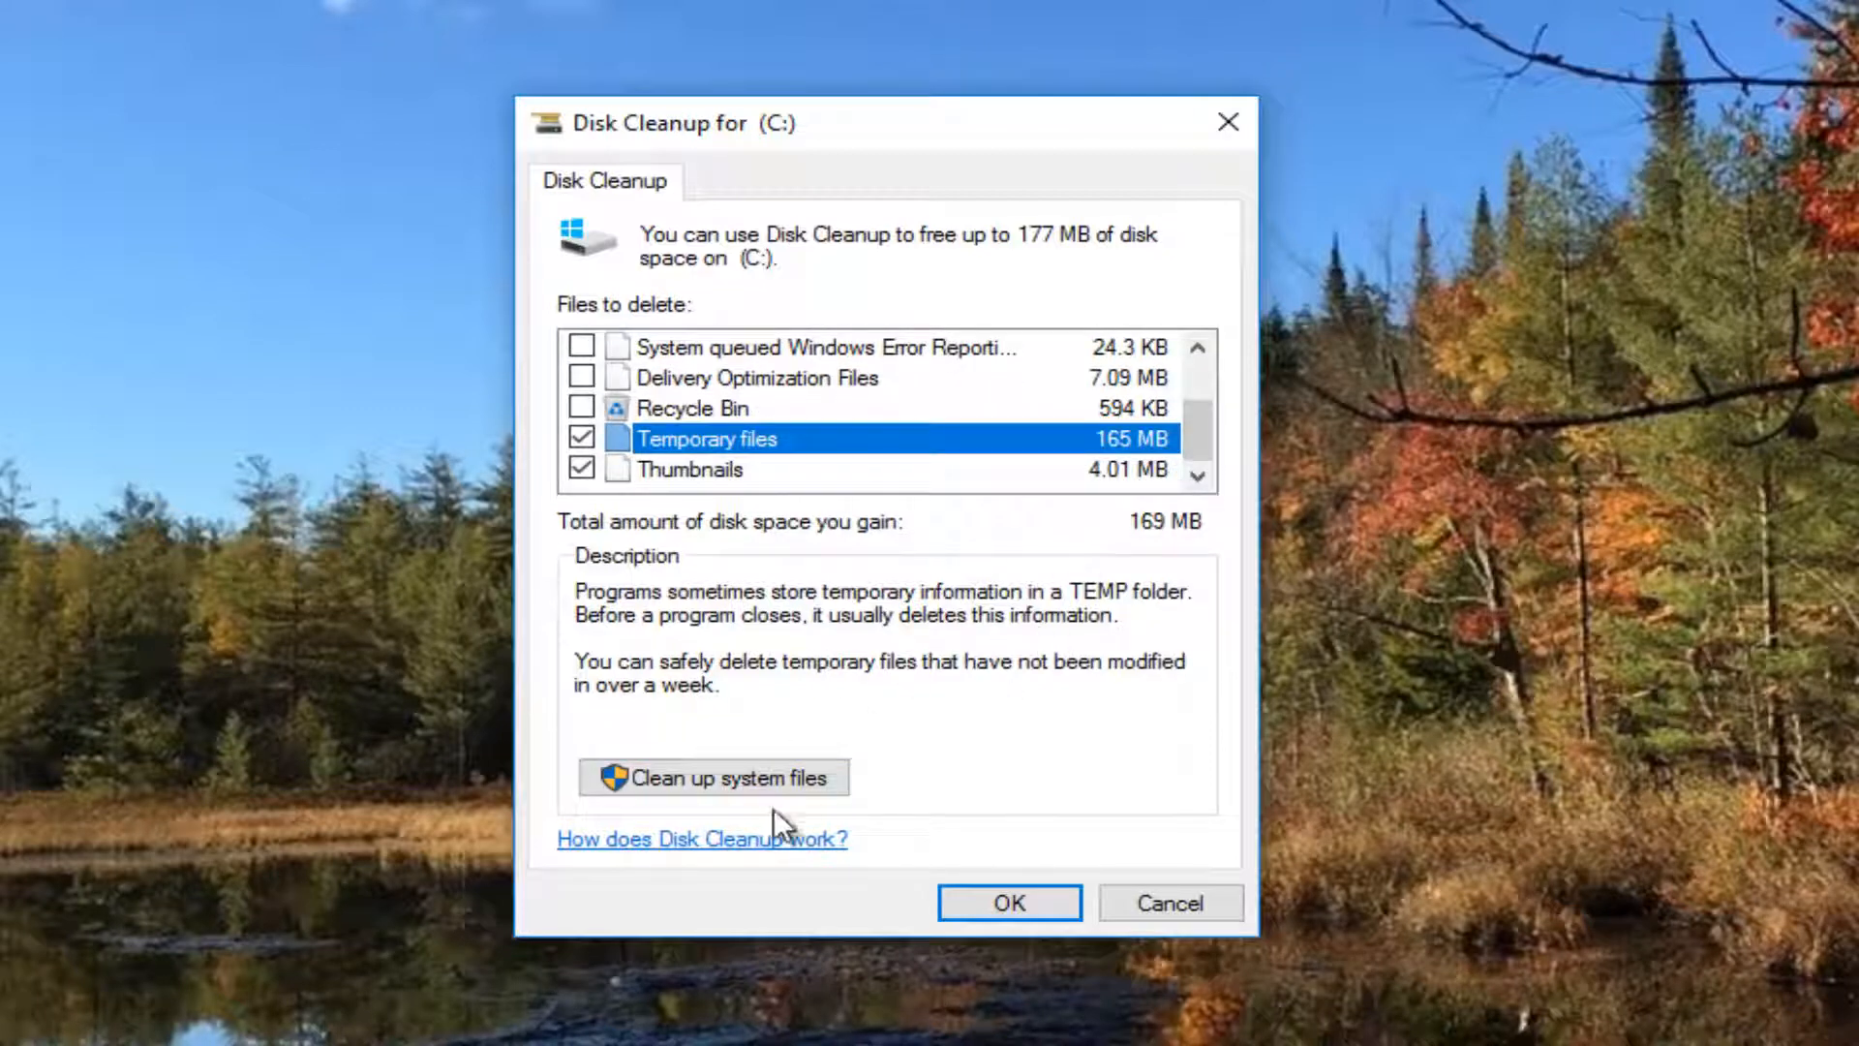
{"action": "mouse_move", "coordinate": [804, 810]}
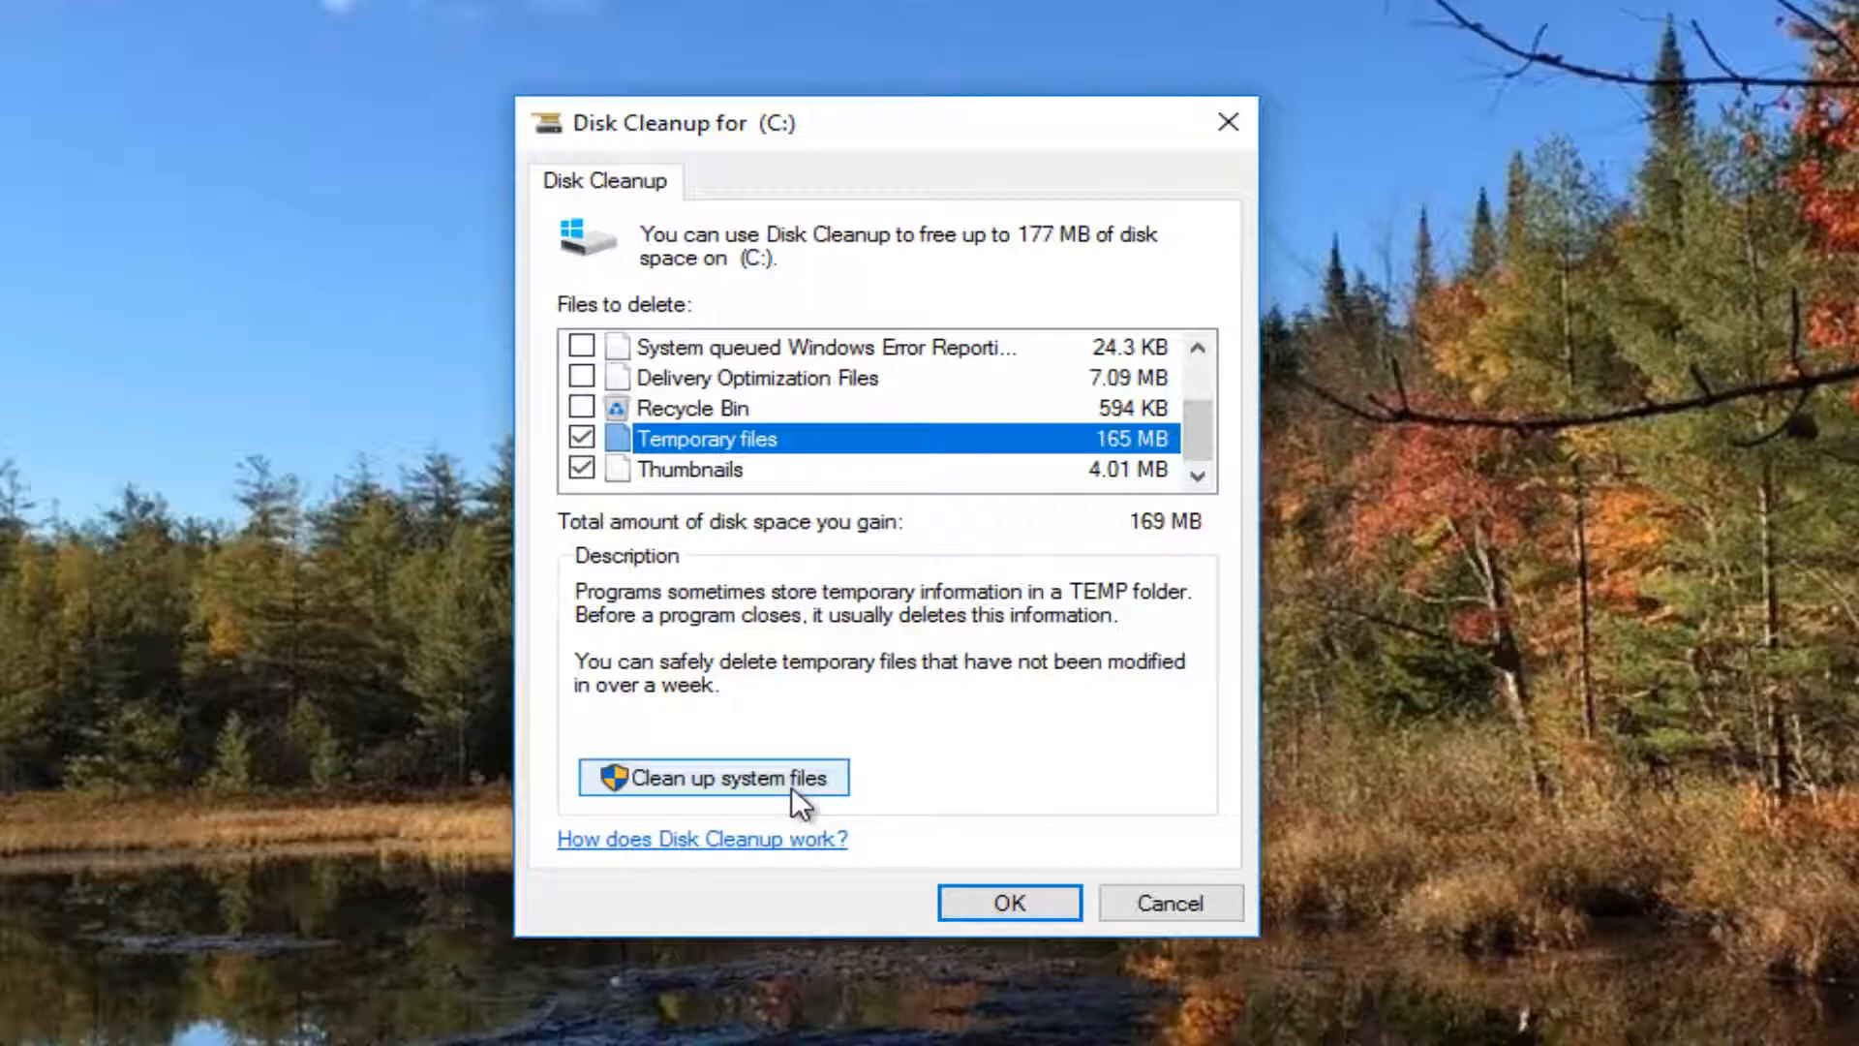
{"action": "mouse_move", "coordinate": [639, 798]}
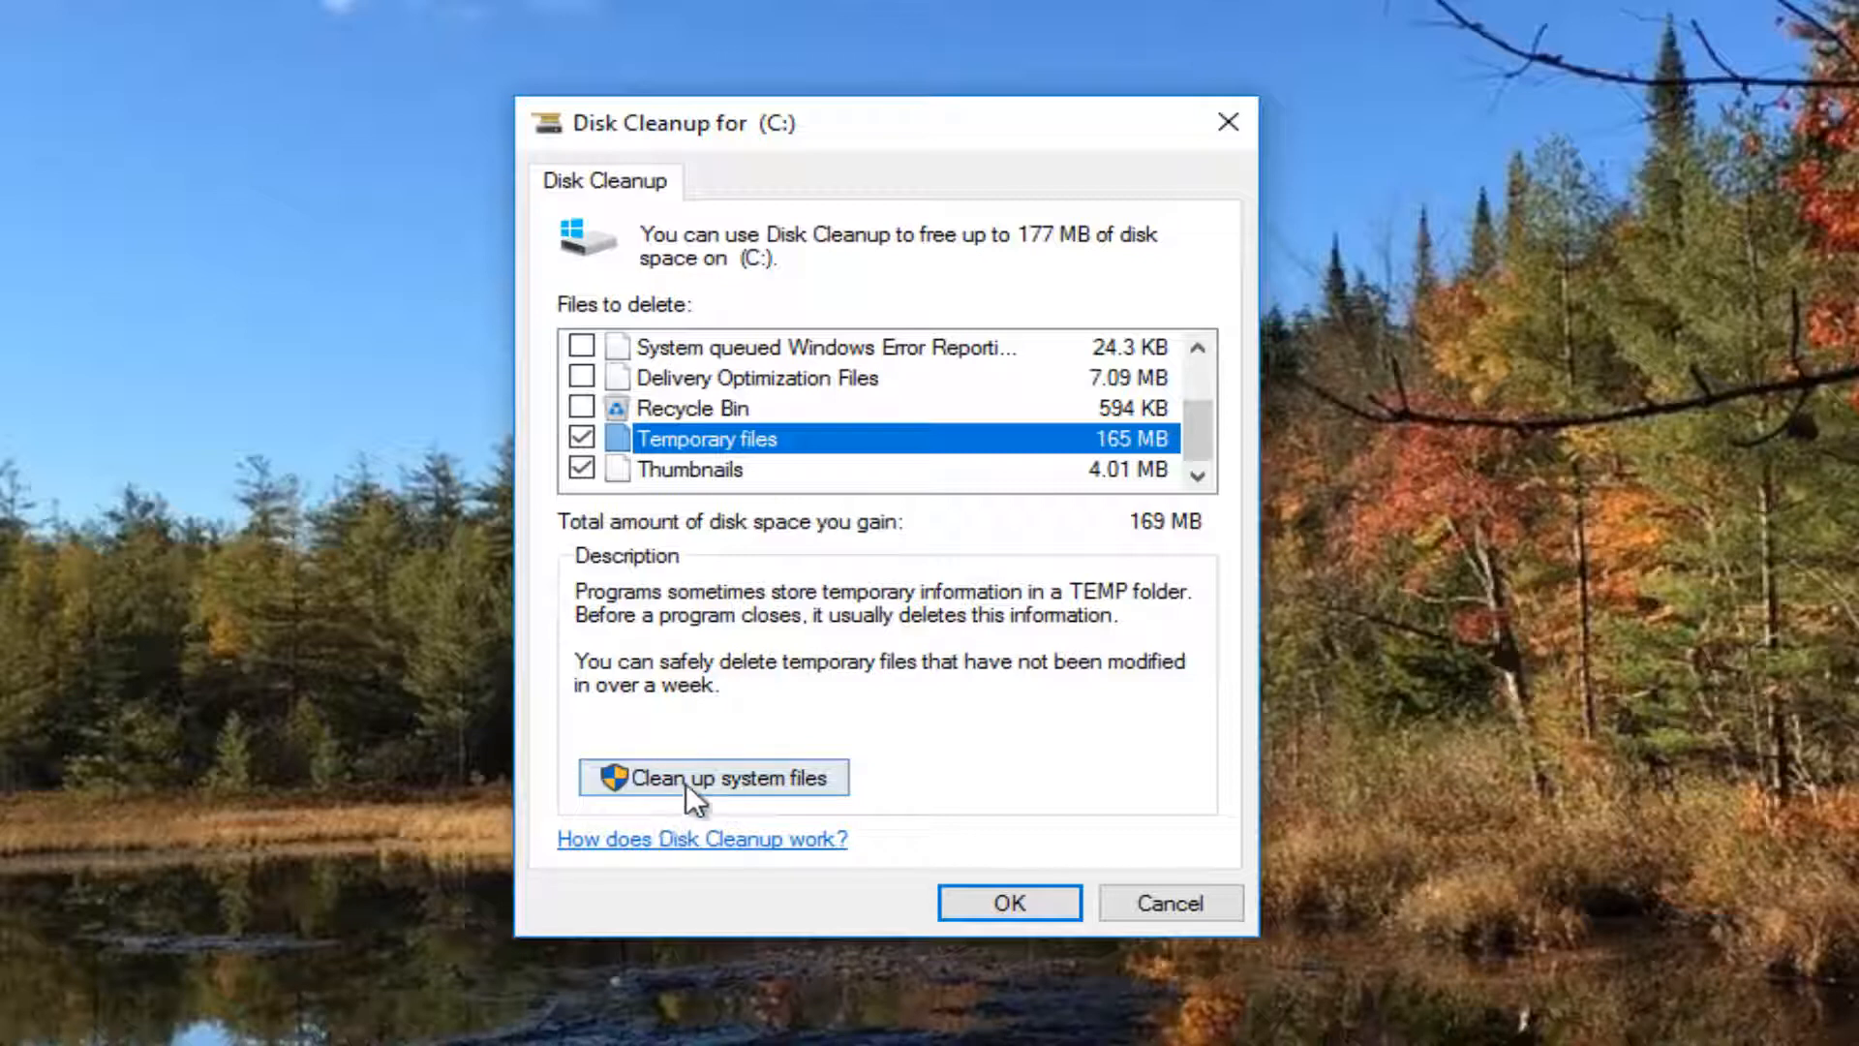
{"action": "mouse_move", "coordinate": [976, 376]}
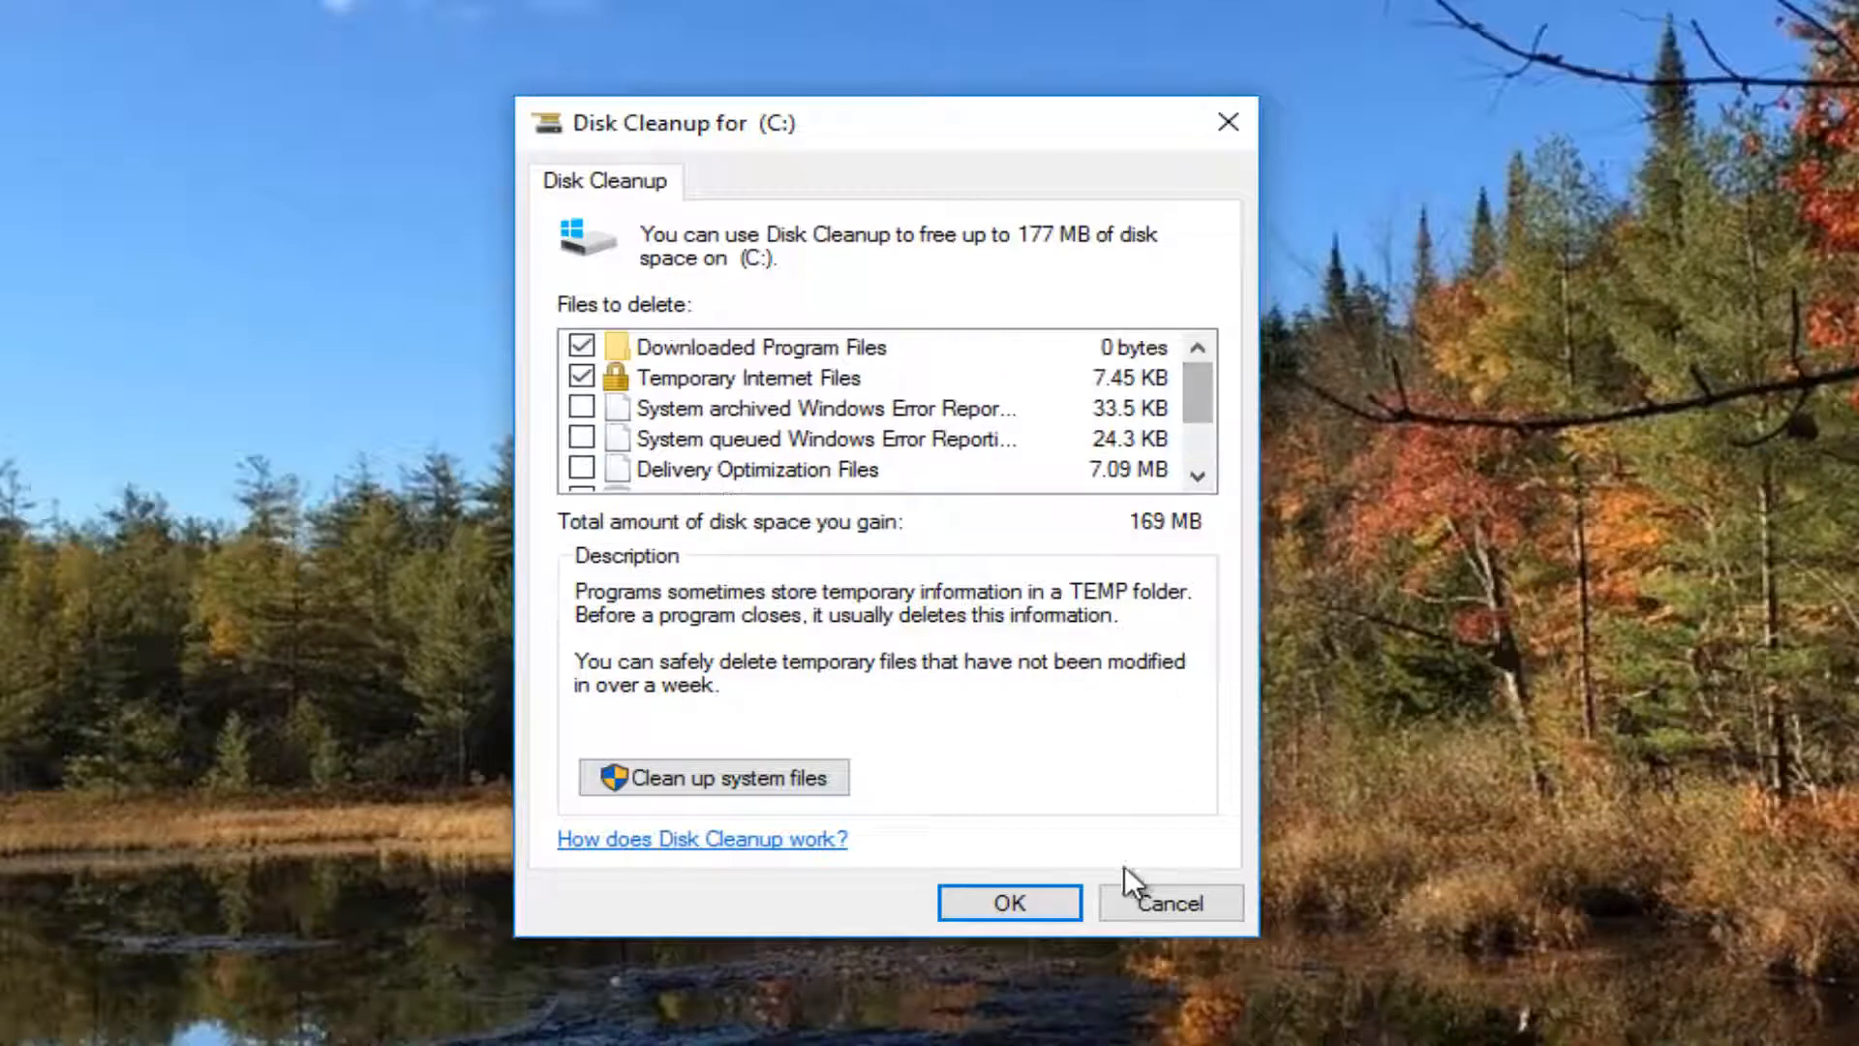
Confirm with OK and Delete Files to permanently clean the checked items from drive C:
{"action": "left_click", "coordinate": [1009, 903]}
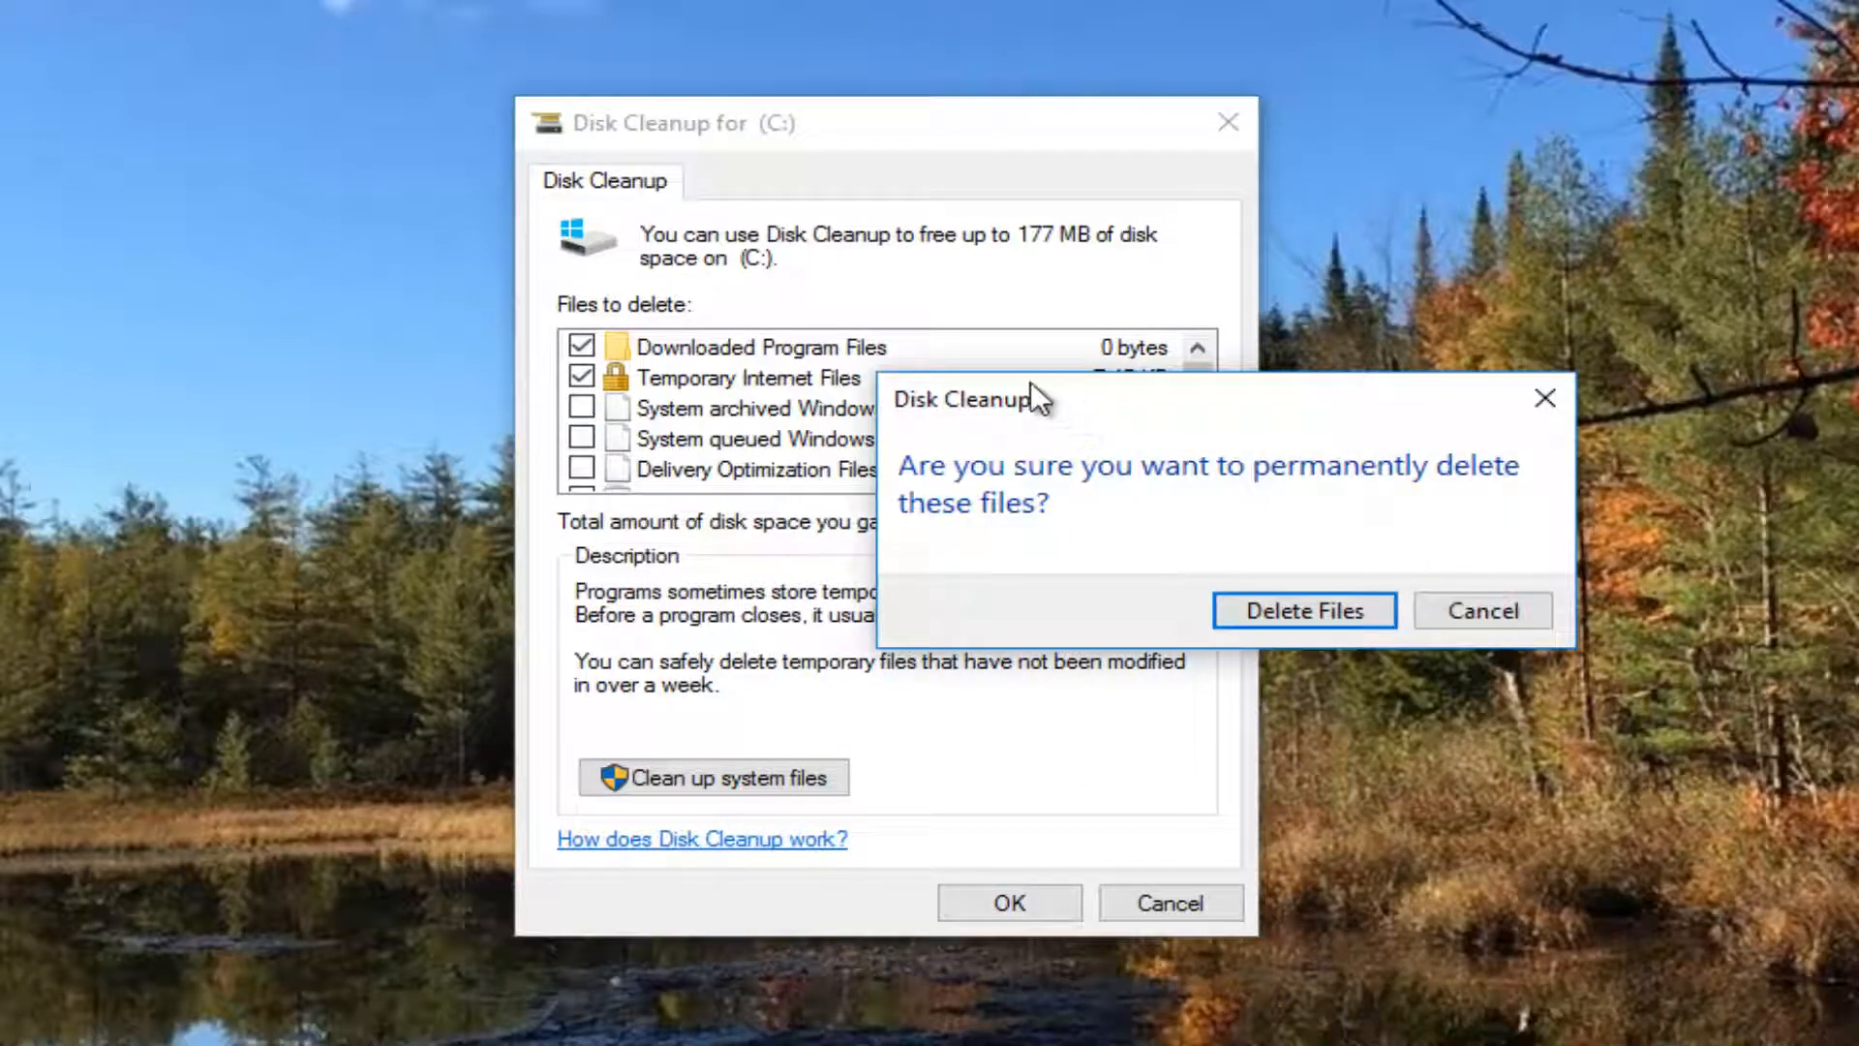
{"action": "mouse_move", "coordinate": [1278, 527]}
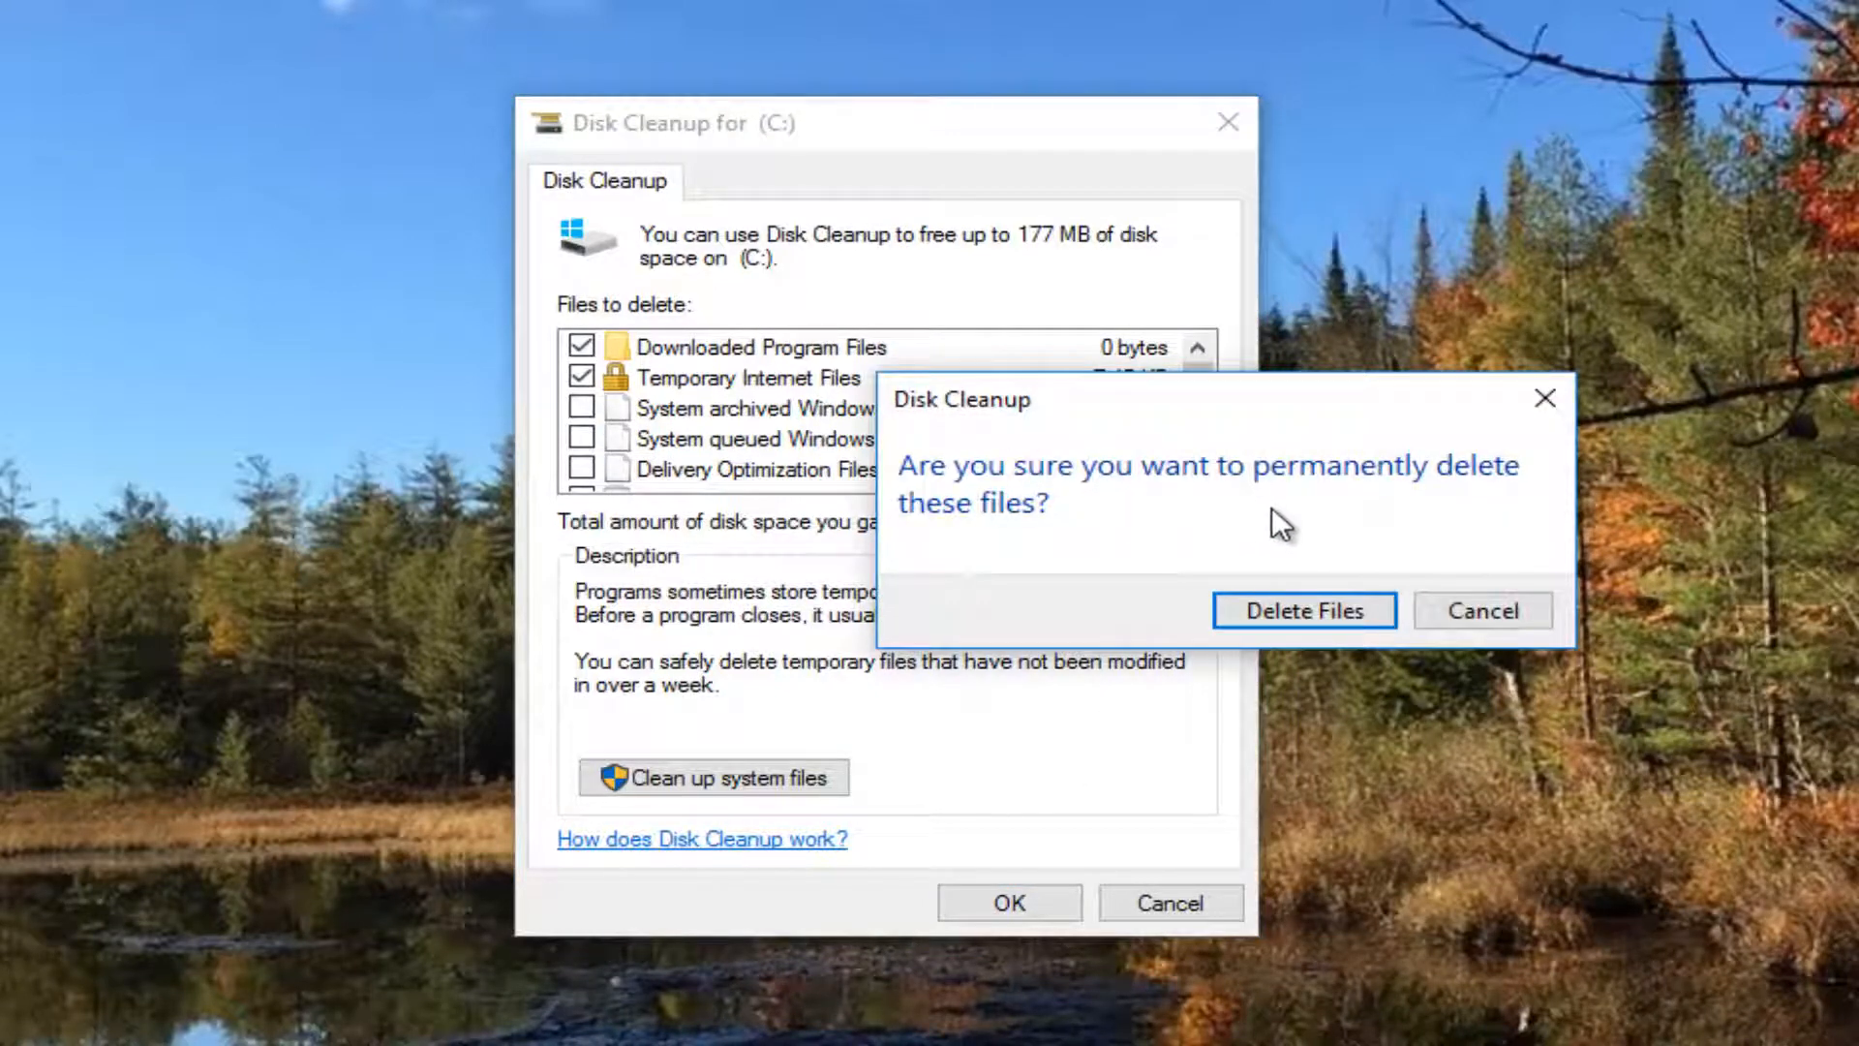
{"action": "left_click", "coordinate": [1306, 610]}
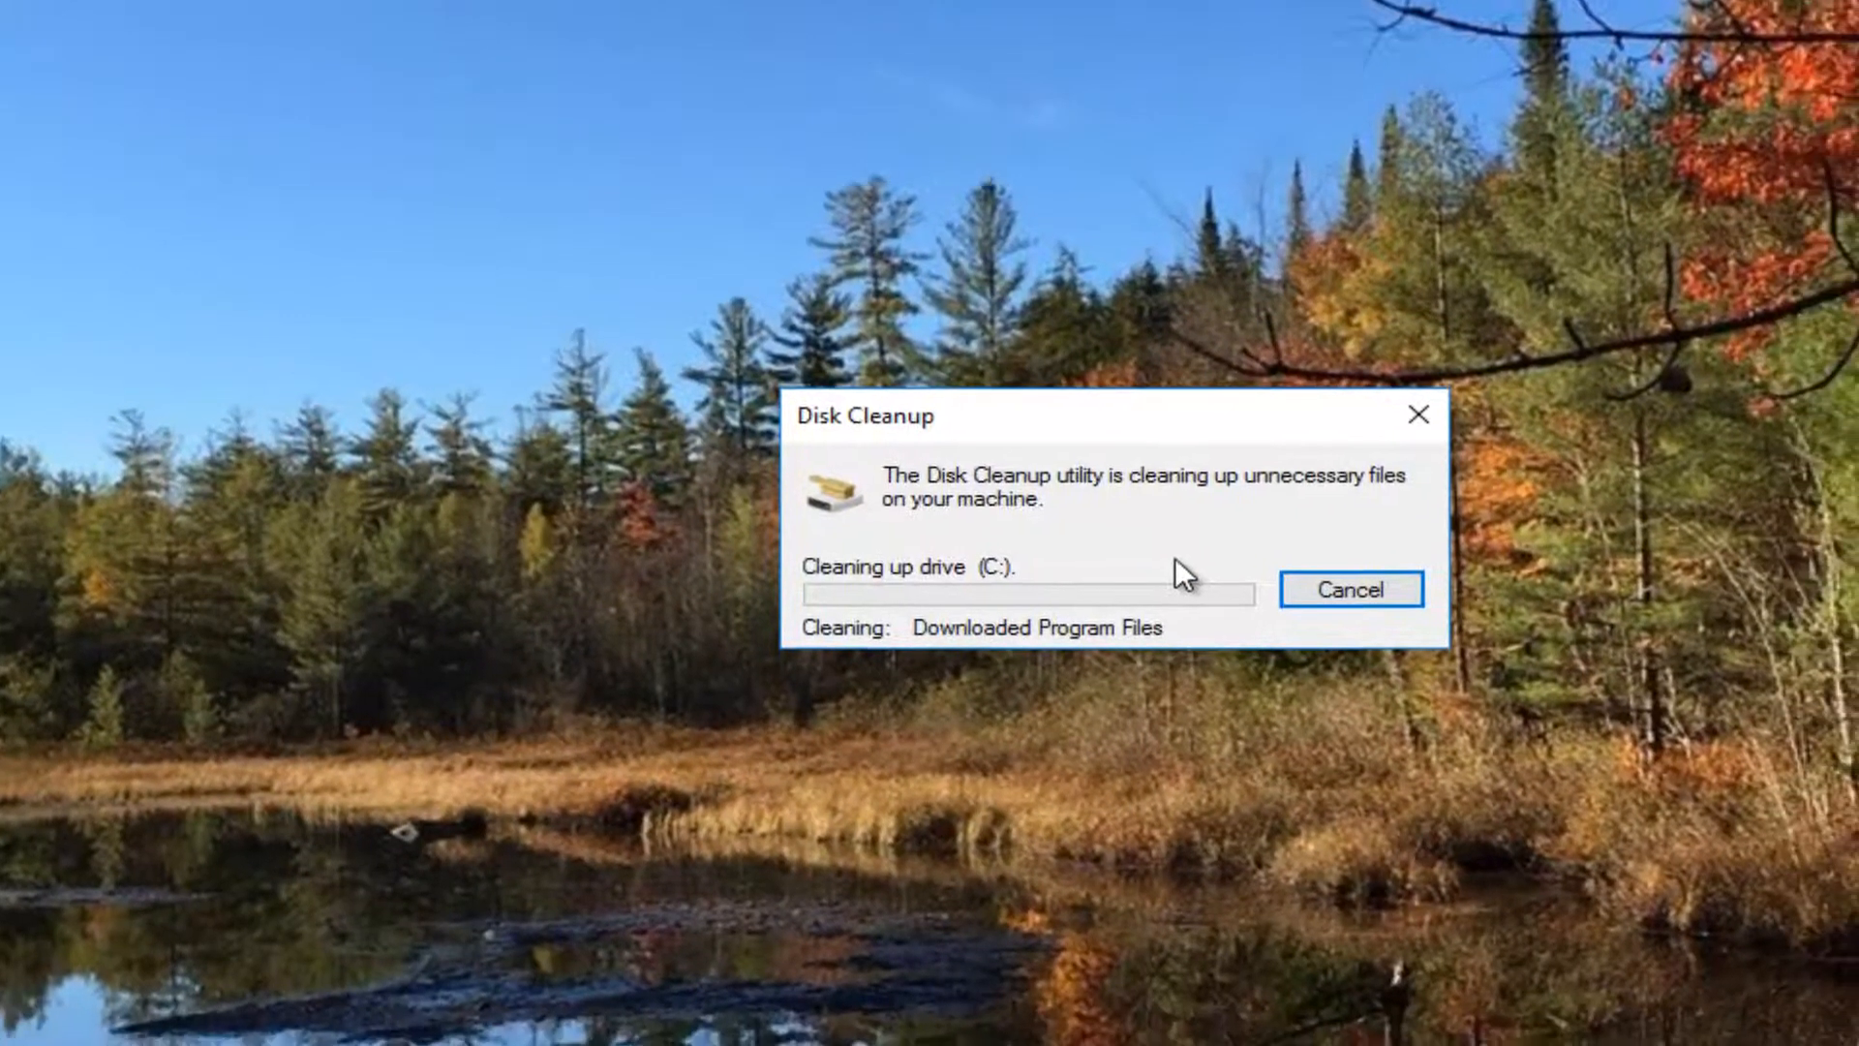